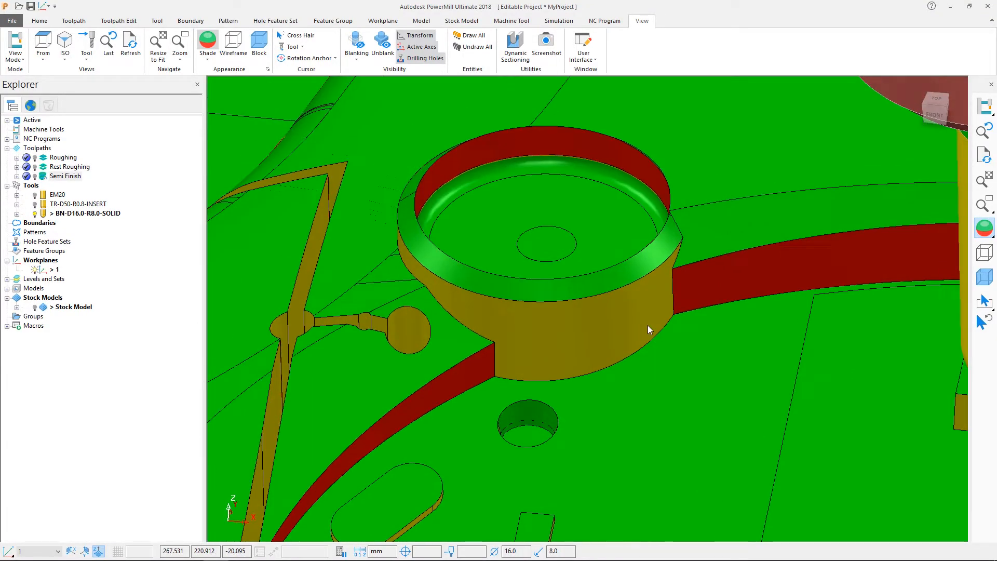
pyautogui.moveTo(598, 347)
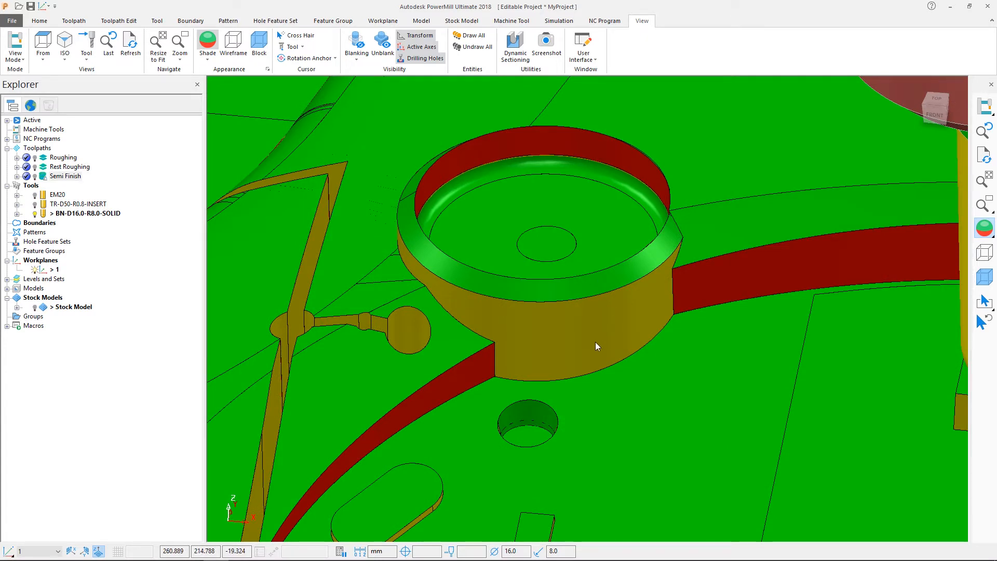
pyautogui.moveTo(475, 374)
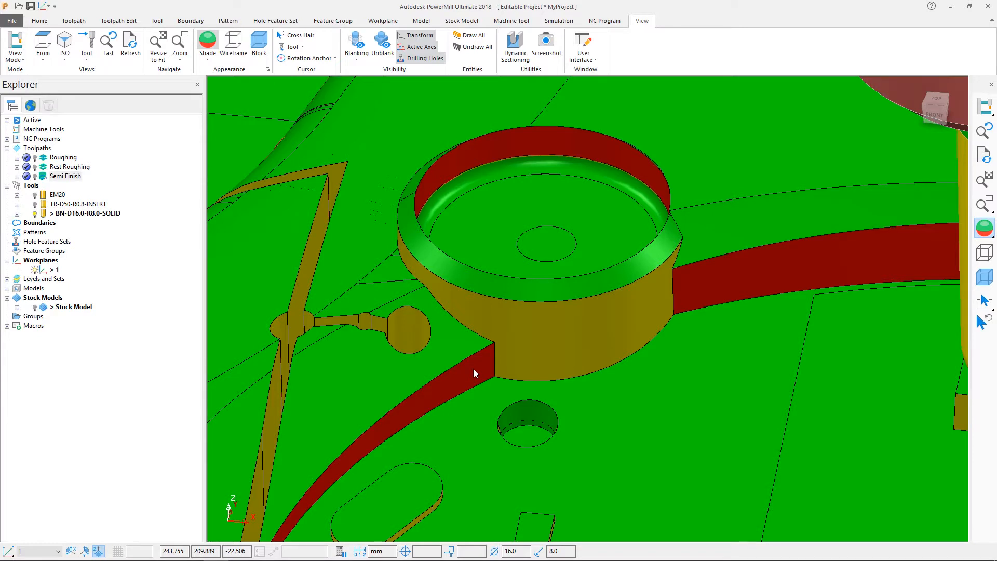
pyautogui.moveTo(372, 239)
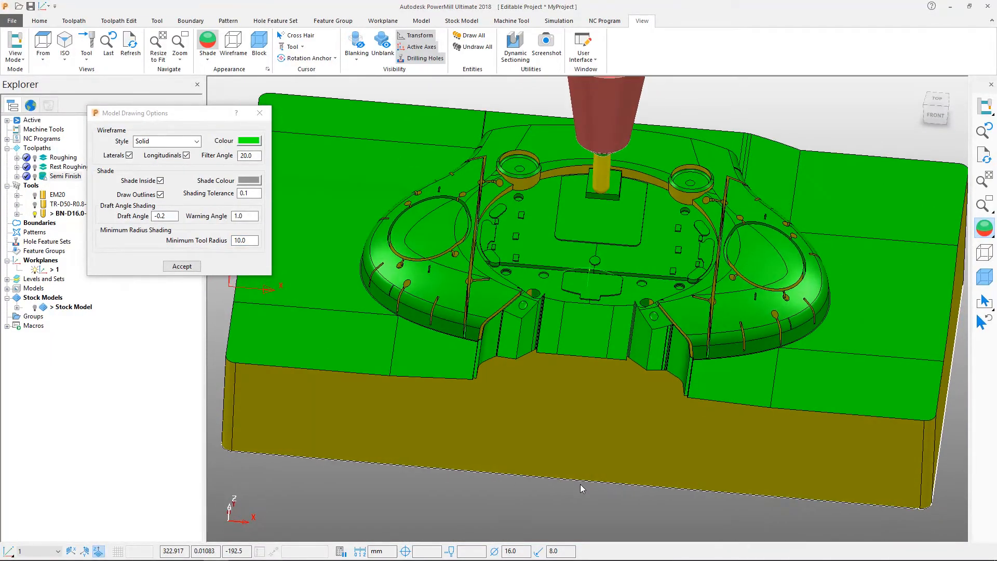
# Step: Accept the Model Drawing Options for the whole core and bring up the Shade modes list
pyautogui.moveTo(580, 488); pyautogui.dragTo(545, 210)
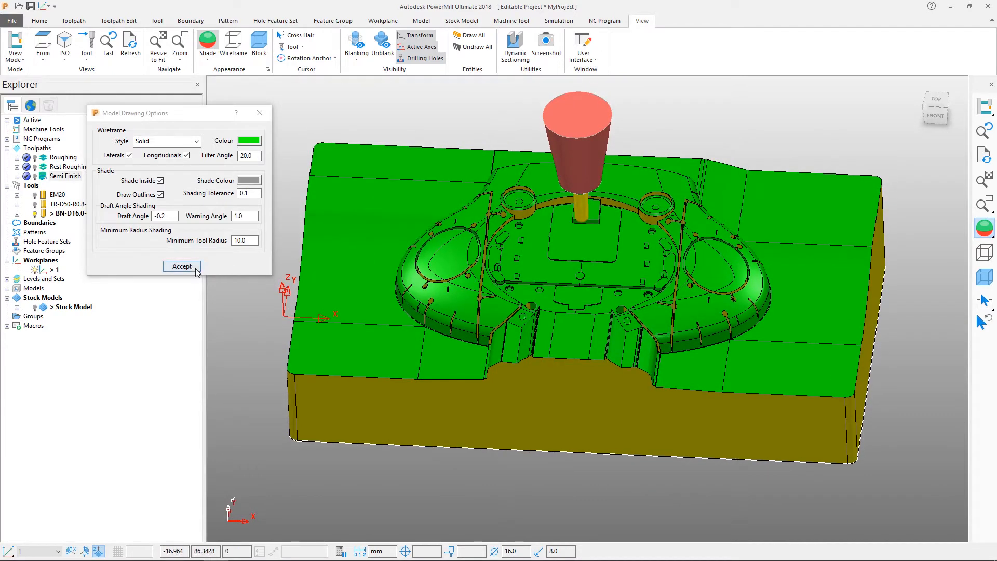
pyautogui.click(181, 266)
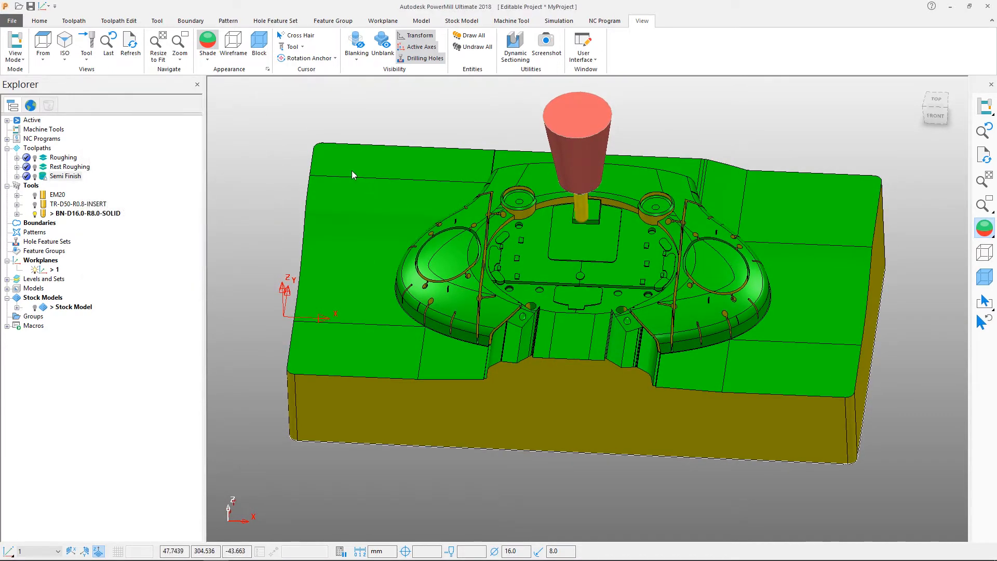
pyautogui.click(207, 57)
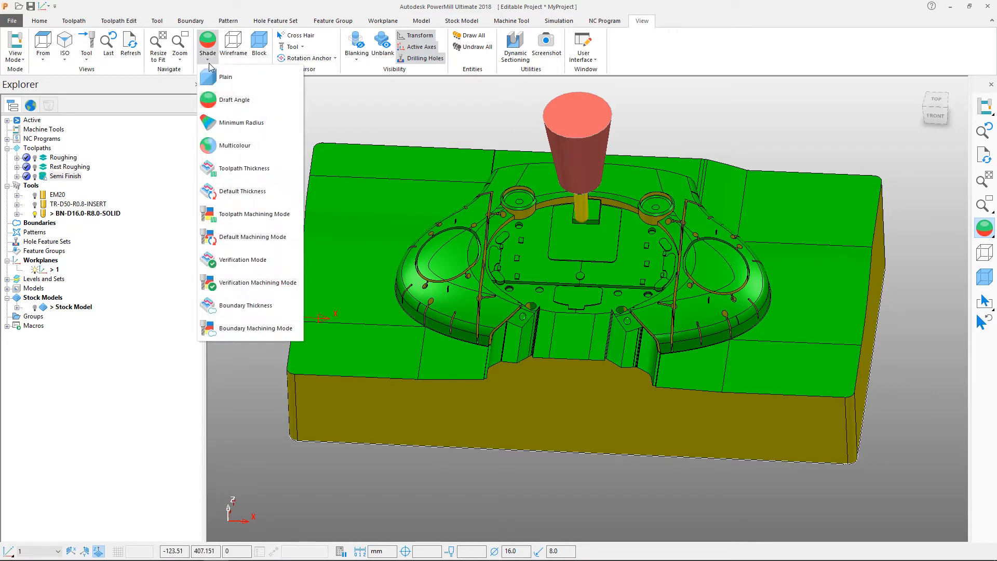
# Step: Shade the core by minimum radius with a 2.0 minimum tool radius, then return to plain shading
pyautogui.click(225, 77)
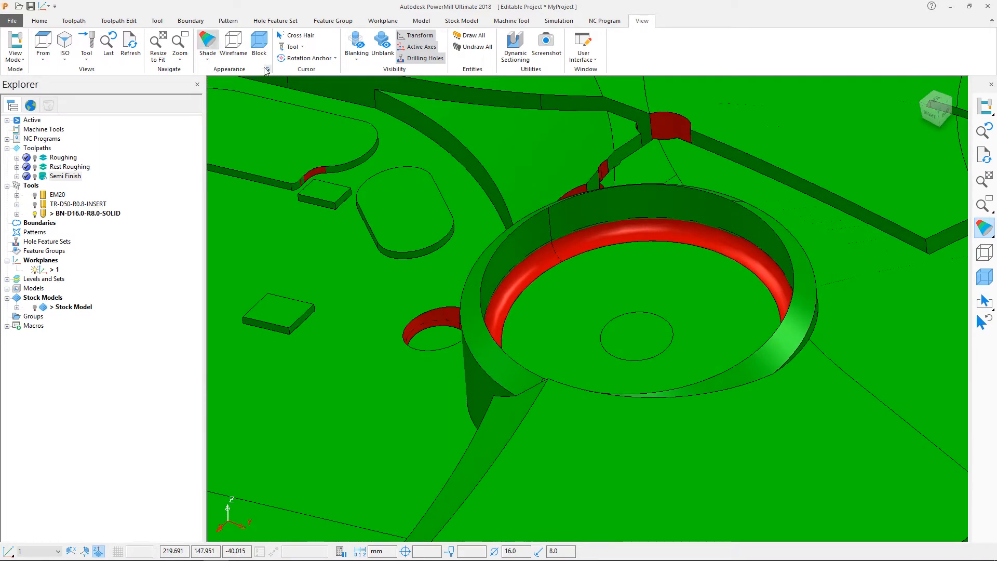
pyautogui.click(265, 68)
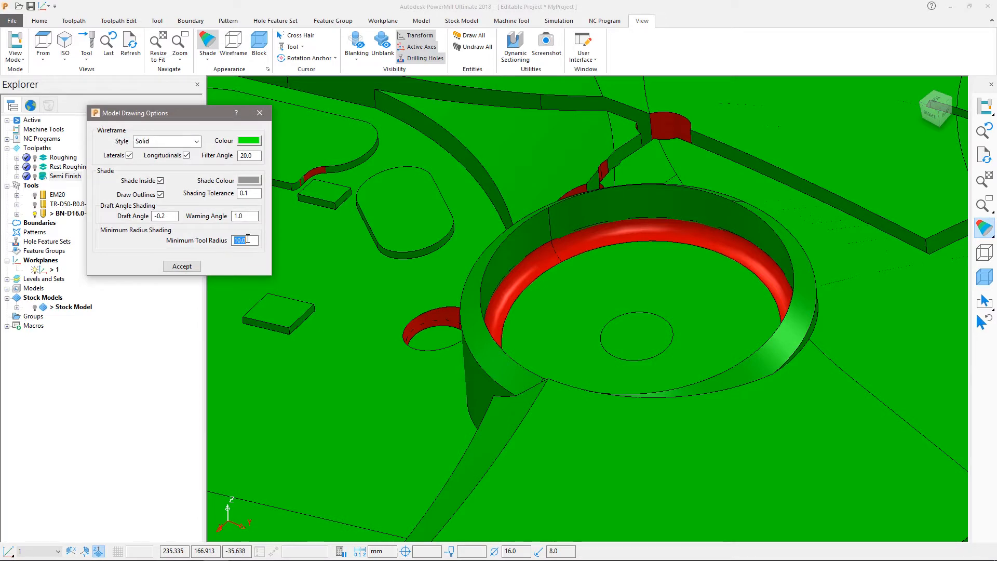
pyautogui.write('5.0')
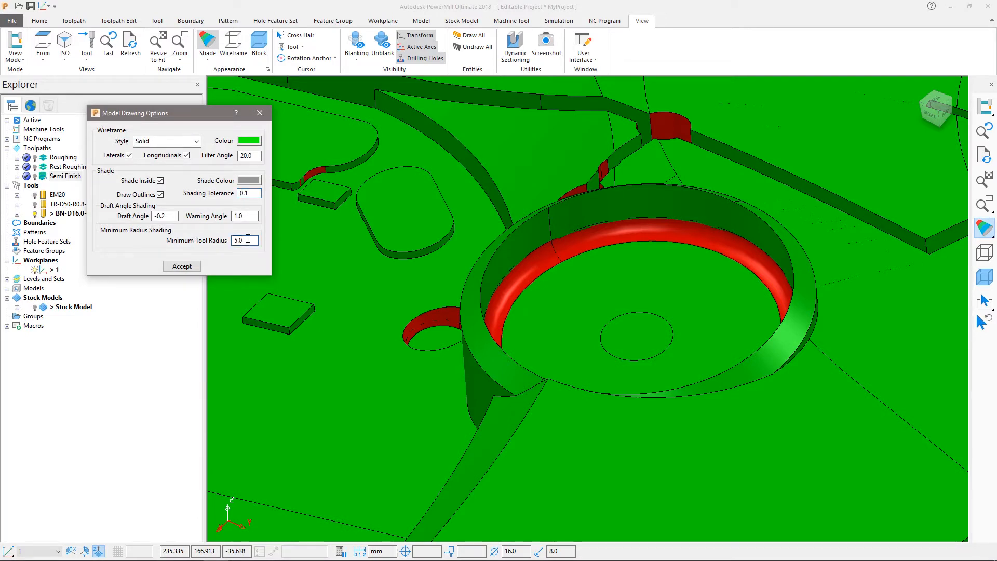
pyautogui.write('2.0')
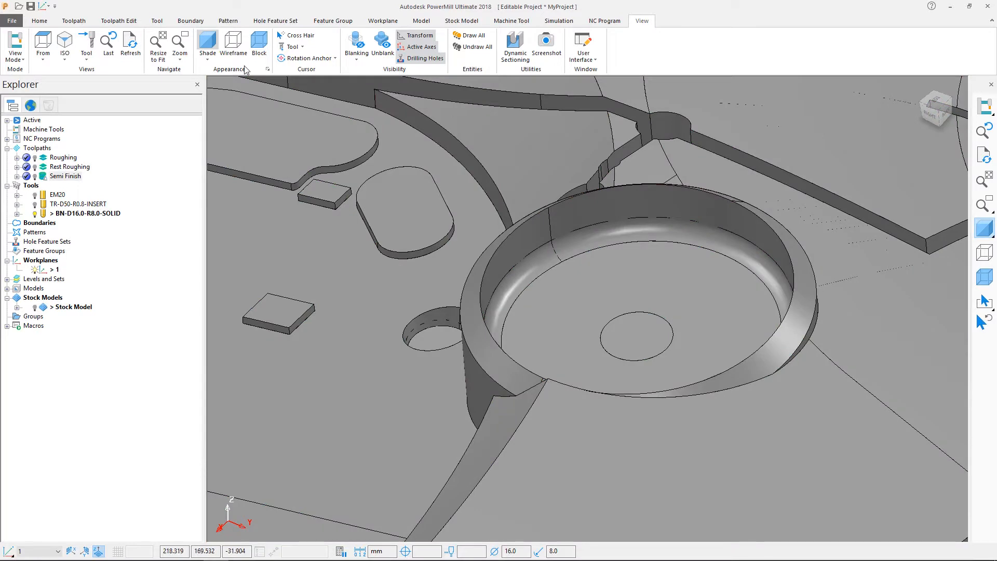
# Step: Measure the pocket corner fillet radius as 2.0 with the Measurer
pyautogui.click(39, 21)
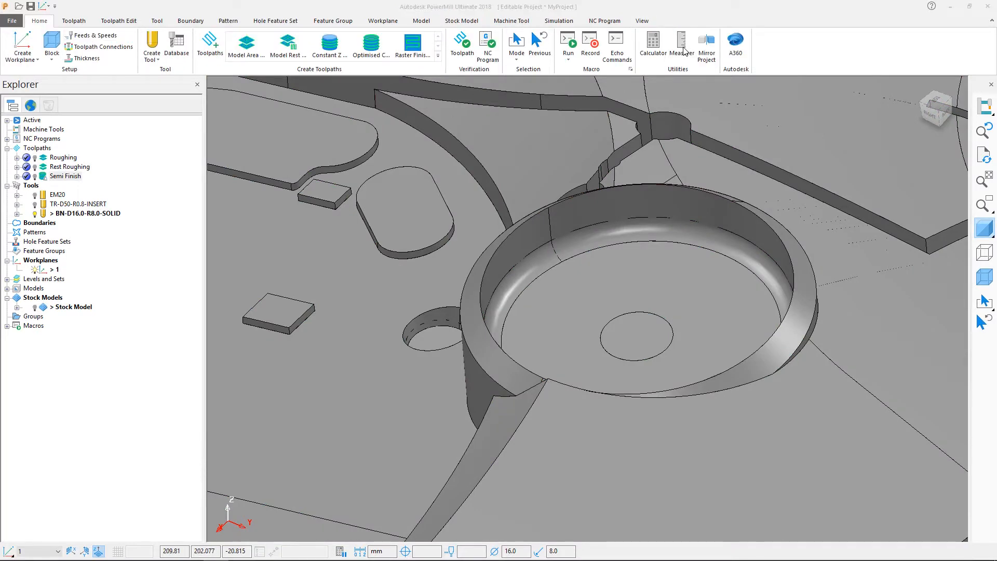
pyautogui.click(684, 39)
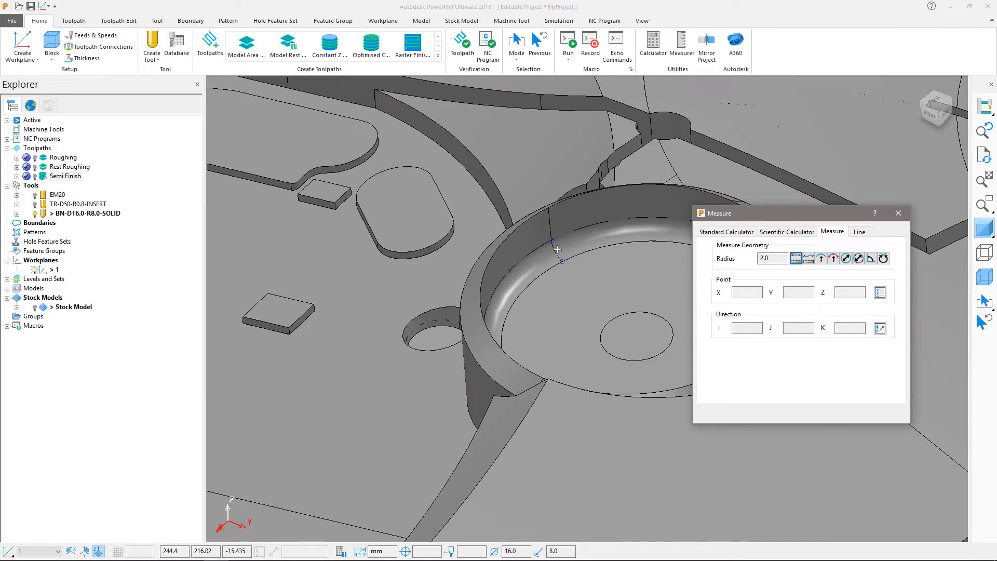
pyautogui.click(898, 213)
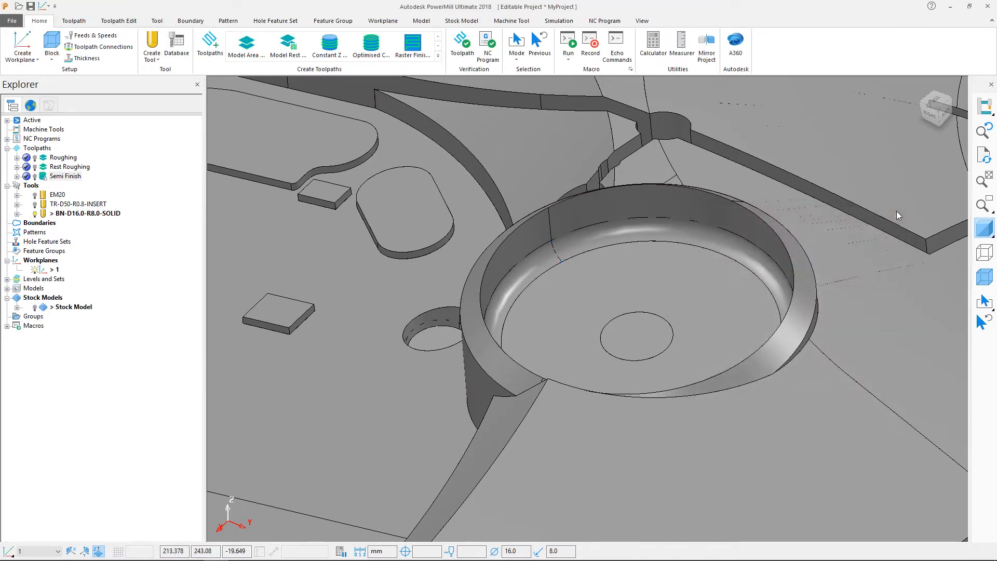
pyautogui.moveTo(869, 212)
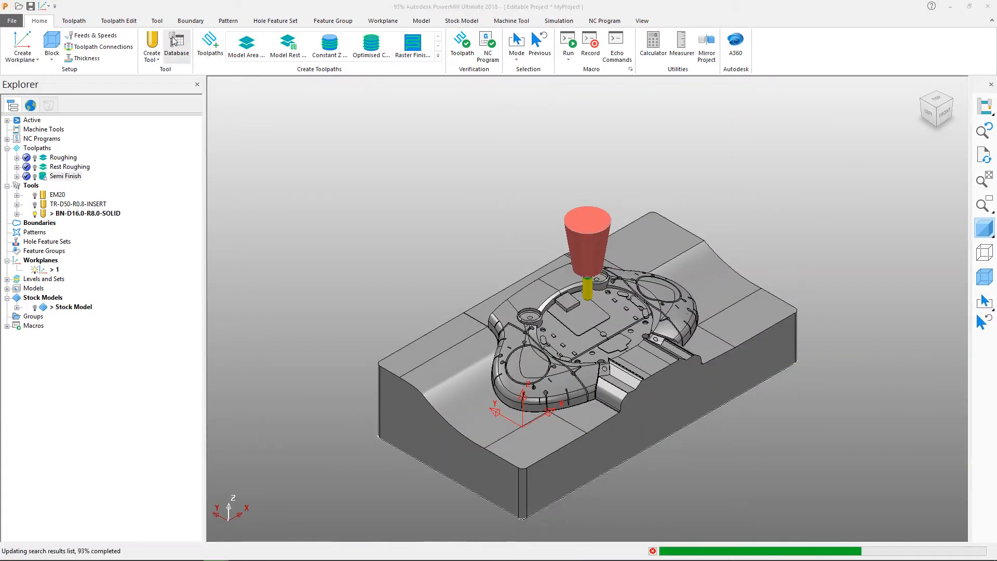
# Step: Search the tool database for 2.0 tip radius tools and create TR-D10-R2.0-SOLID
pyautogui.click(176, 43)
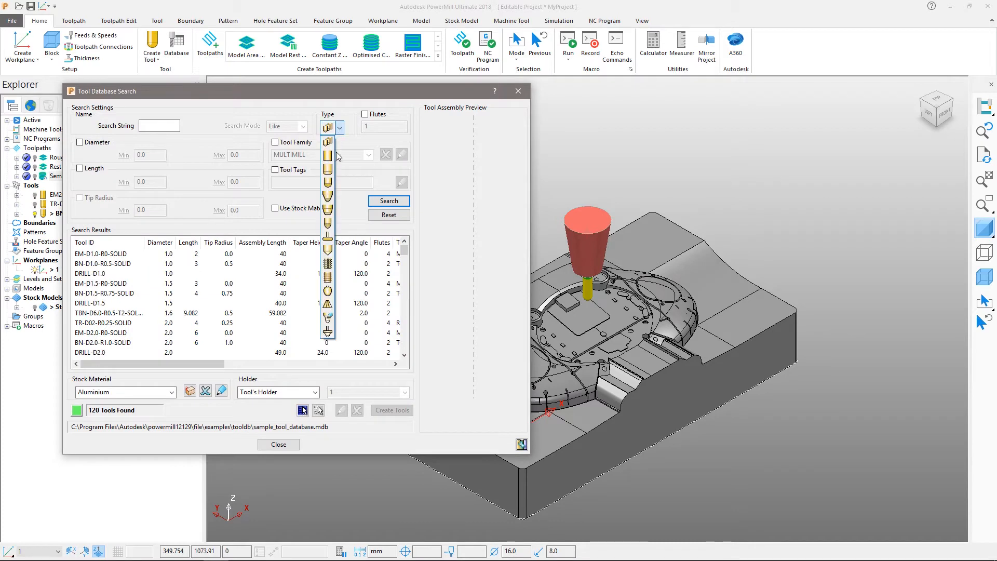
pyautogui.click(79, 197)
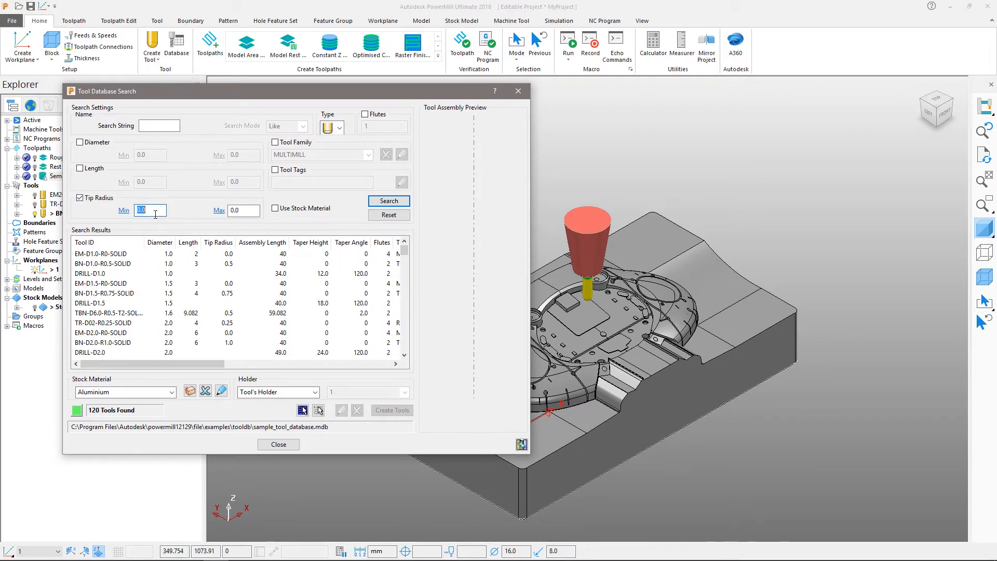
pyautogui.click(389, 202)
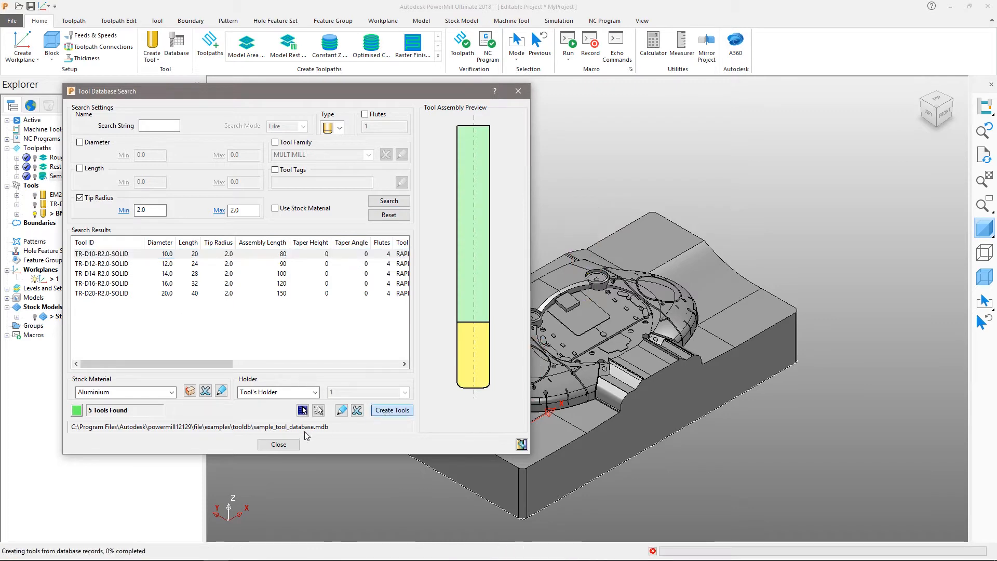
pyautogui.click(278, 444)
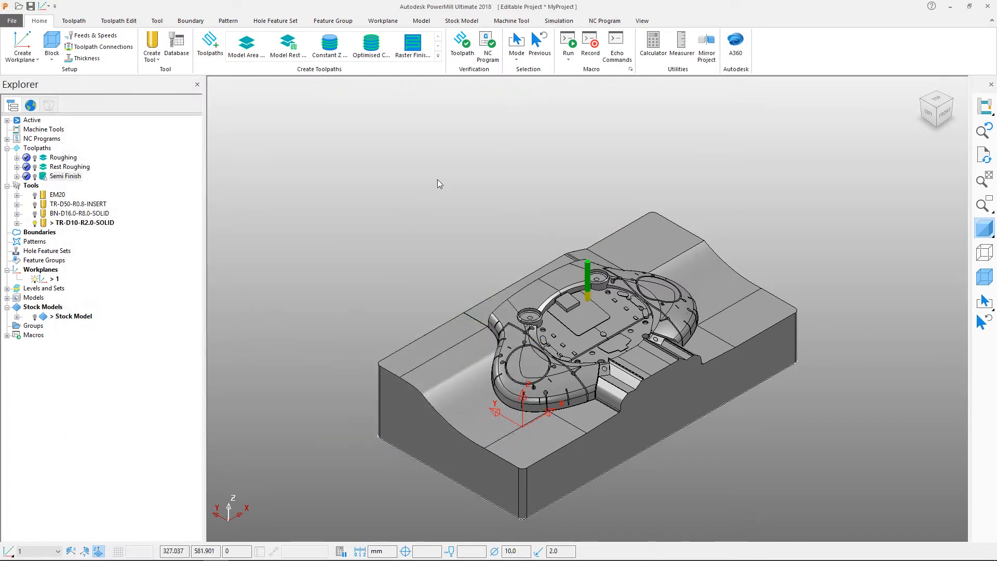
pyautogui.moveTo(523, 241)
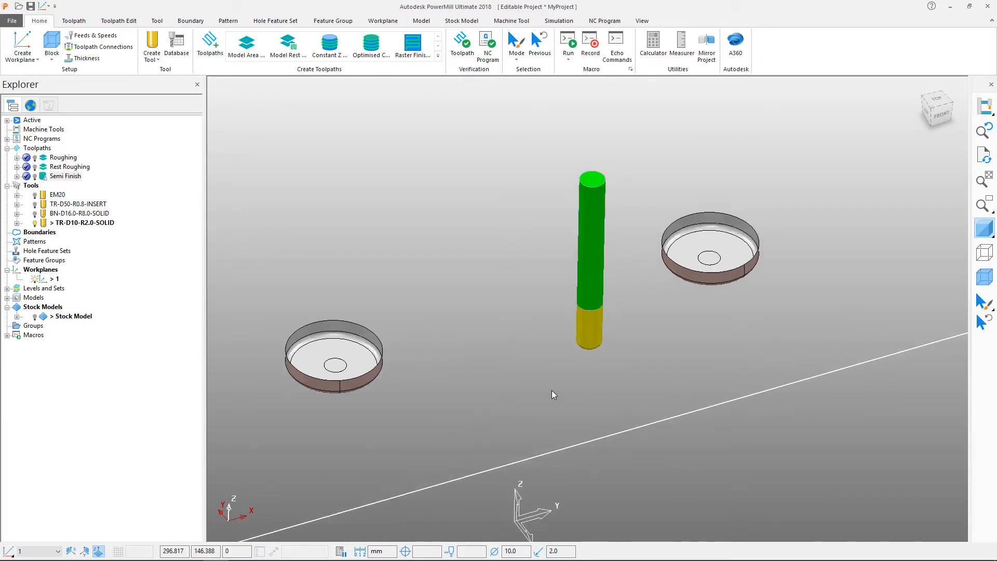
# Step: Create a user-defined boundary named Pockets and accept it
pyautogui.rightClick(39, 232)
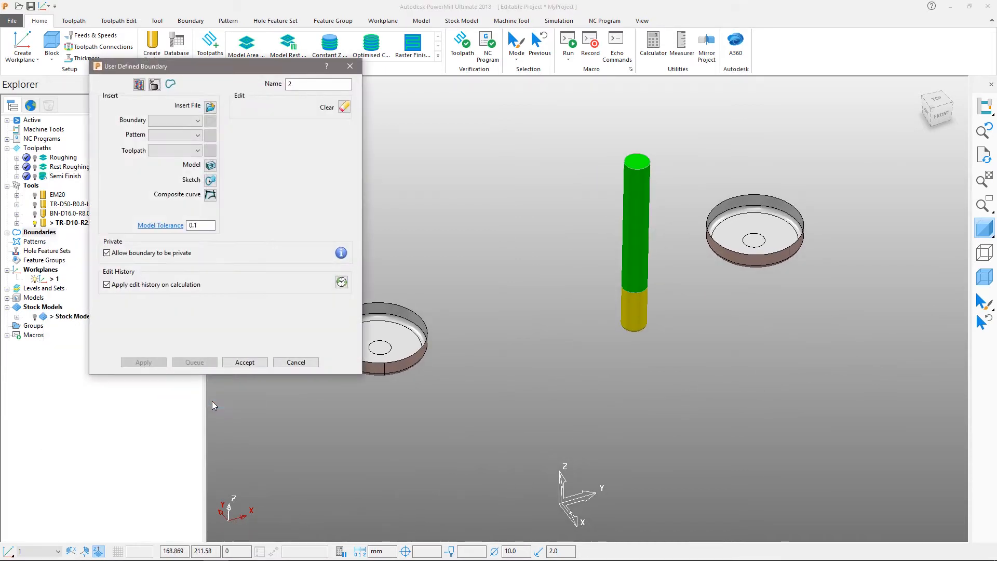
pyautogui.write('Pockets')
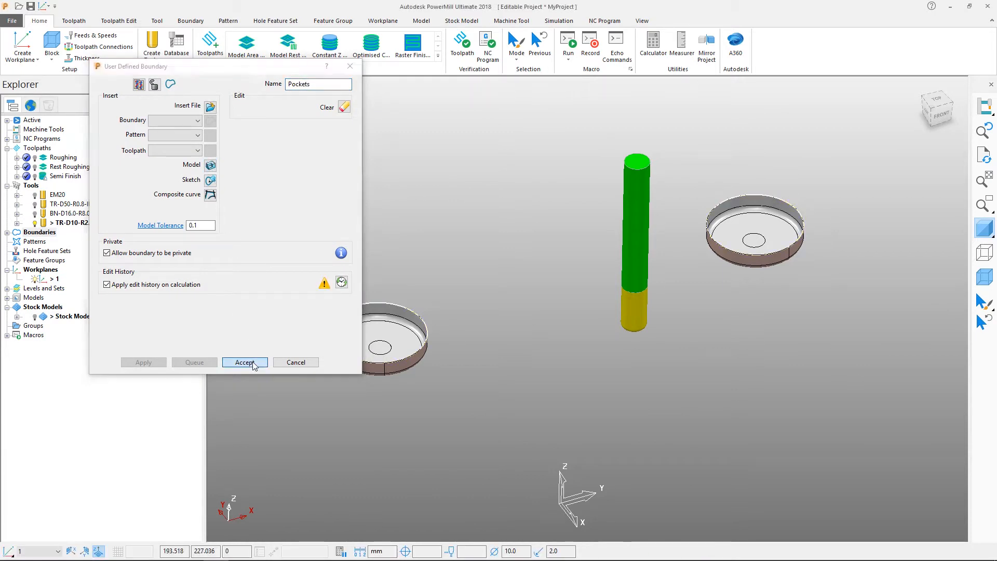
pyautogui.click(246, 361)
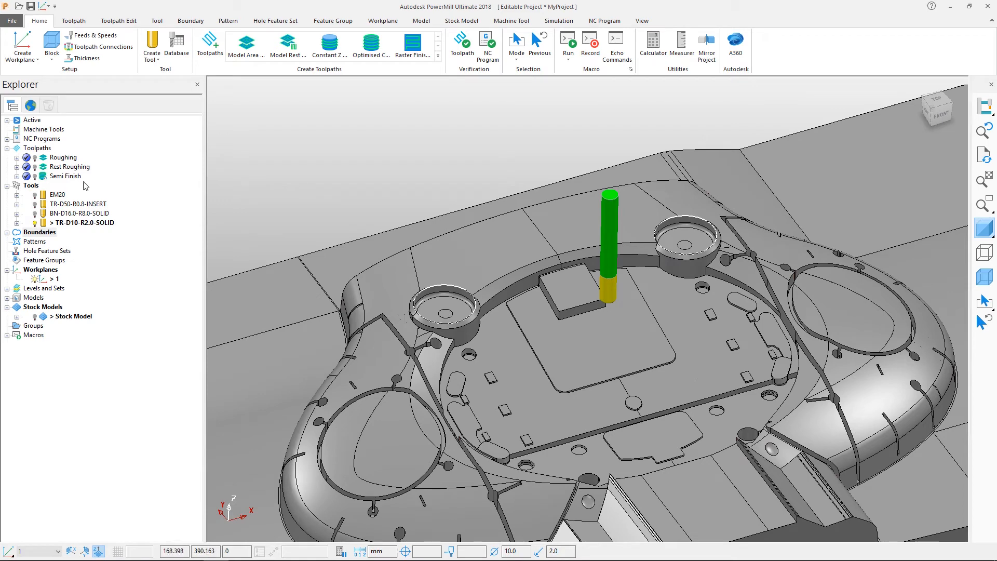
# Step: Clone the Semi Finish toolpath as Pockets and give it the TR-D10-R2.0-SOLID tool
pyautogui.rightClick(66, 176)
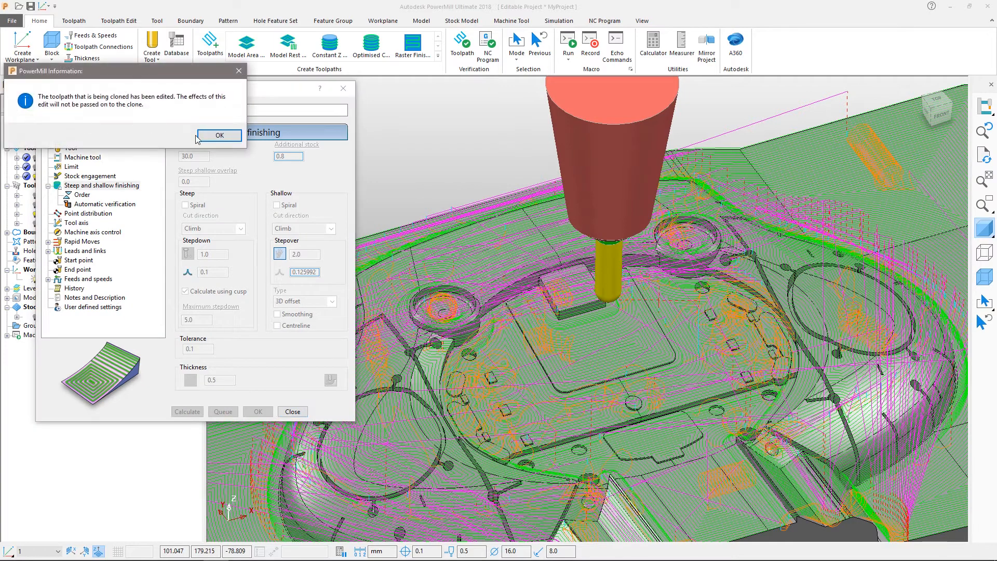
pyautogui.click(219, 135)
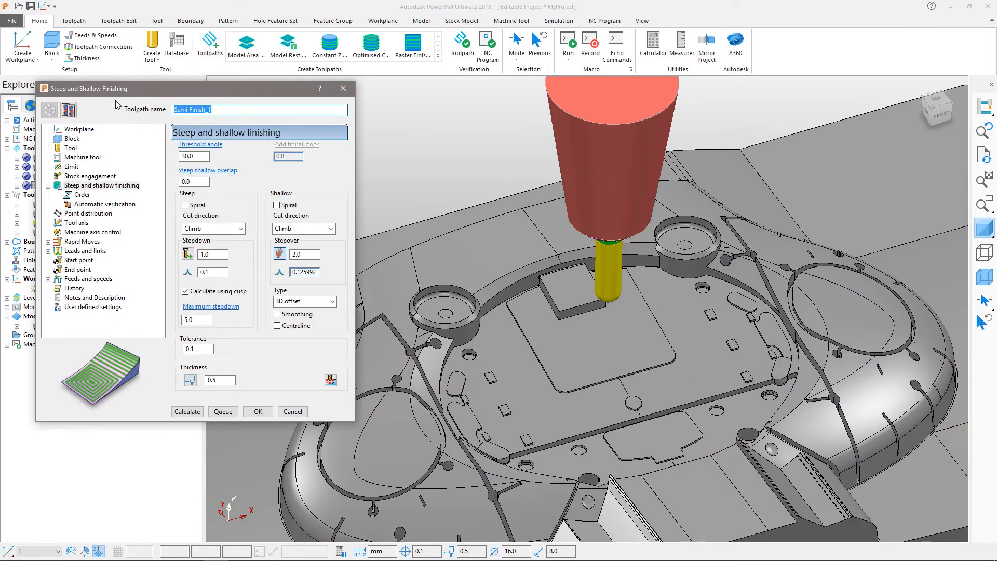
pyautogui.write('Pockets')
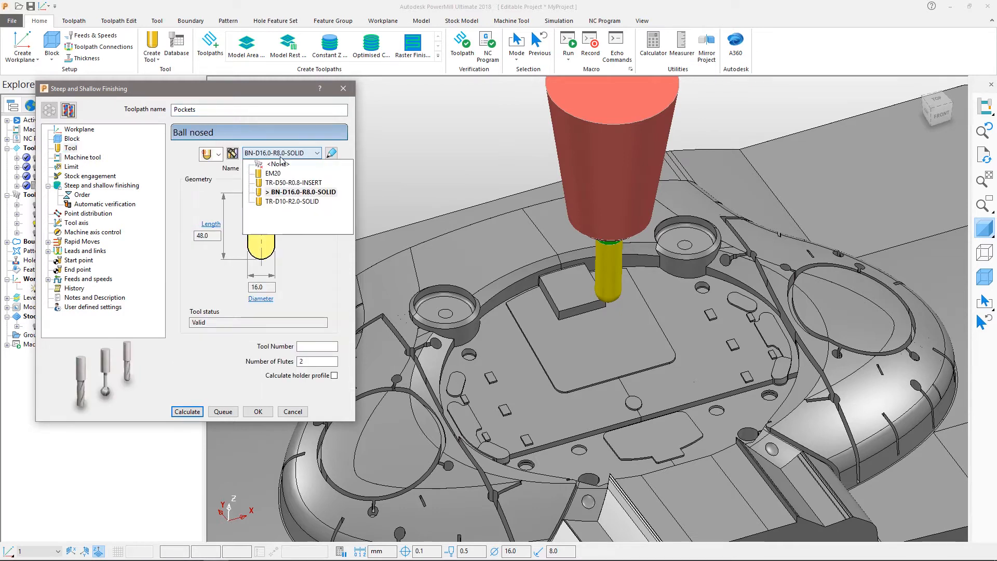
pyautogui.click(70, 166)
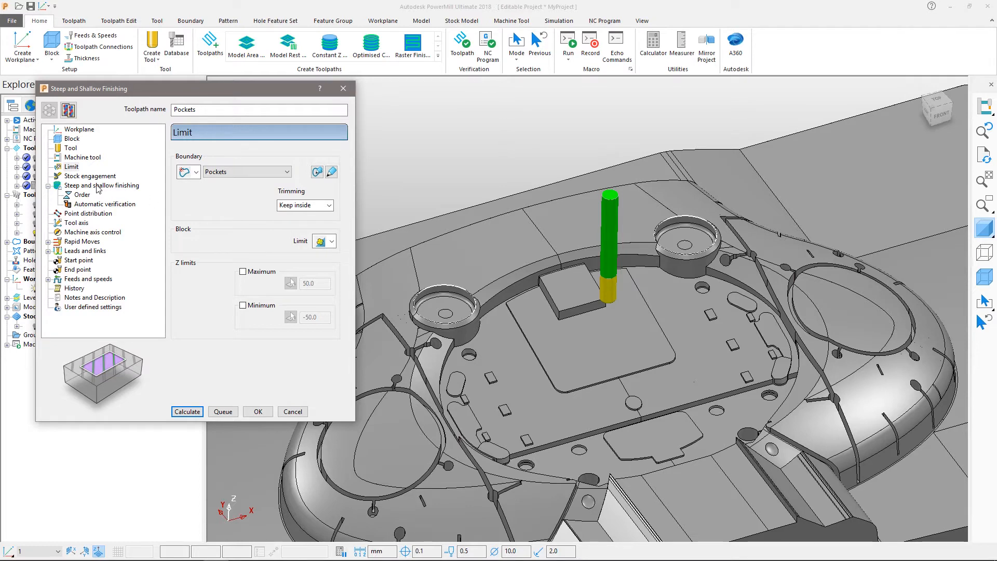
# Step: Set the steep and shallow finishing thickness to 0 and calculate the Pockets toolpath
pyautogui.click(103, 185)
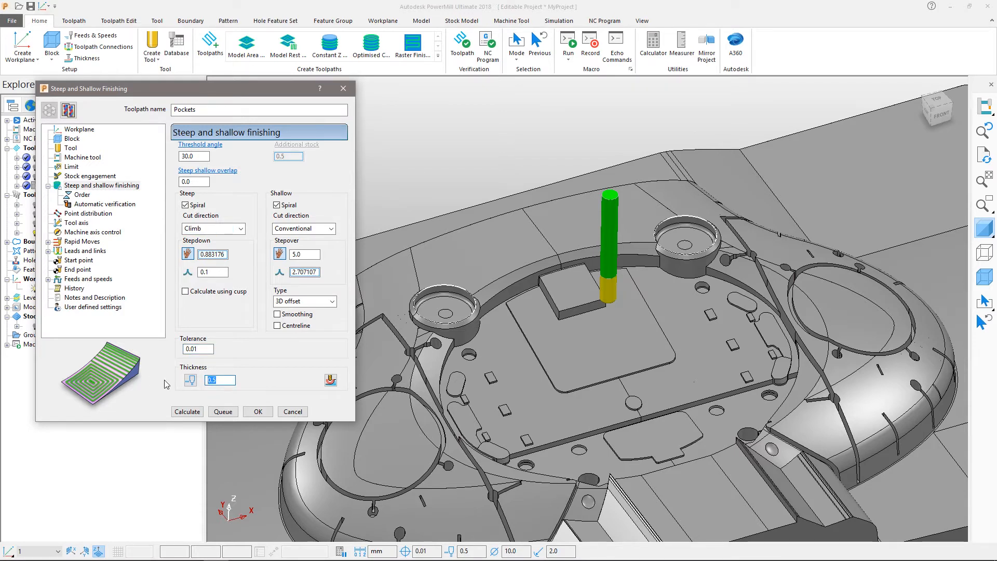
pyautogui.click(187, 411)
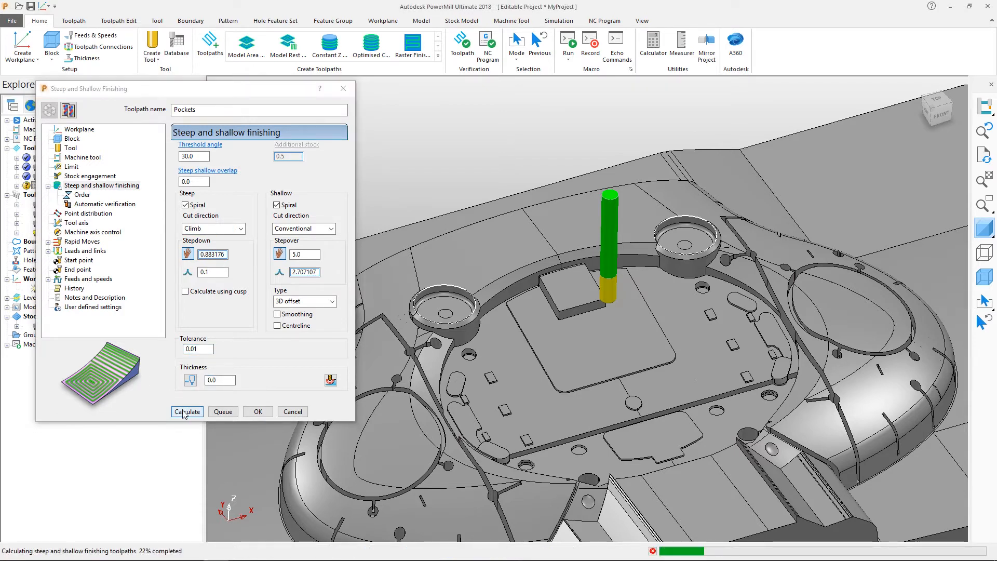
pyautogui.click(187, 412)
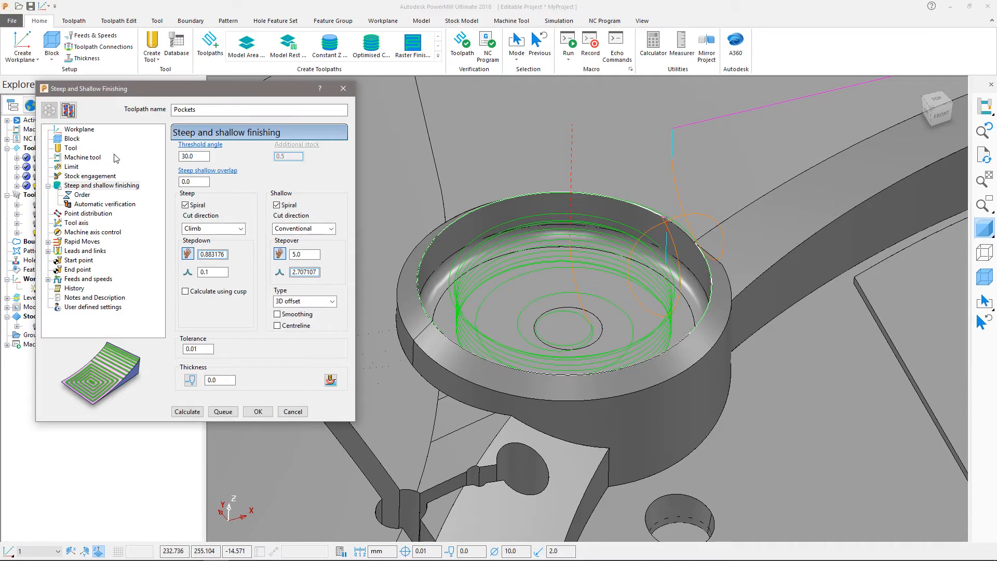
# Step: Limit Pockets to a maximum Z of -10.83598, recalculate it and close its settings
pyautogui.click(71, 166)
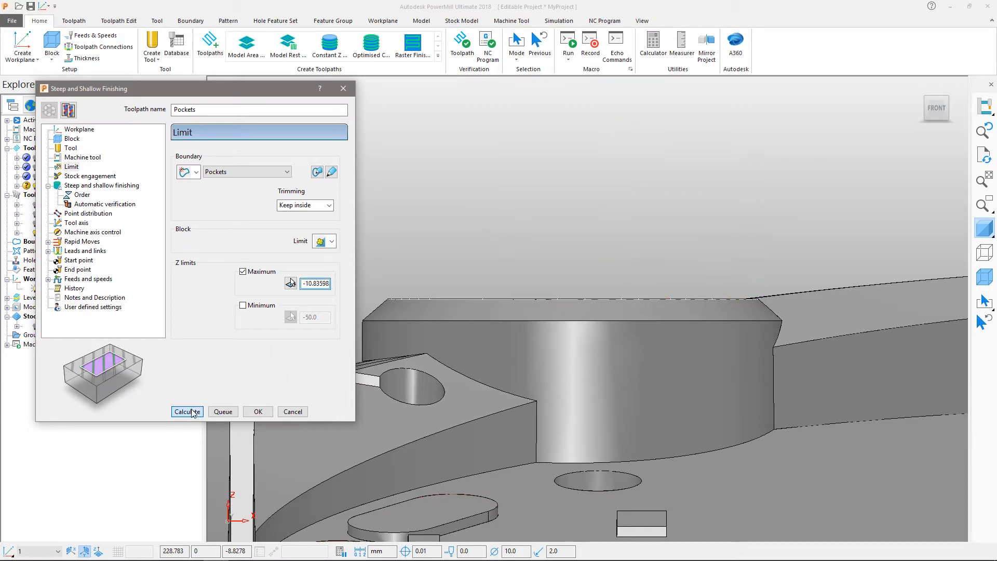
pyautogui.click(187, 412)
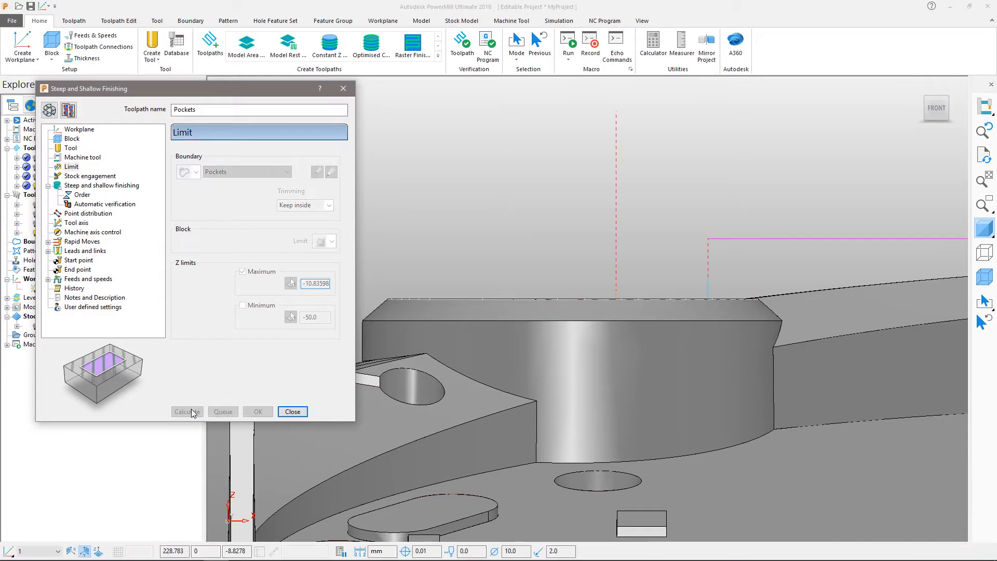
pyautogui.click(293, 412)
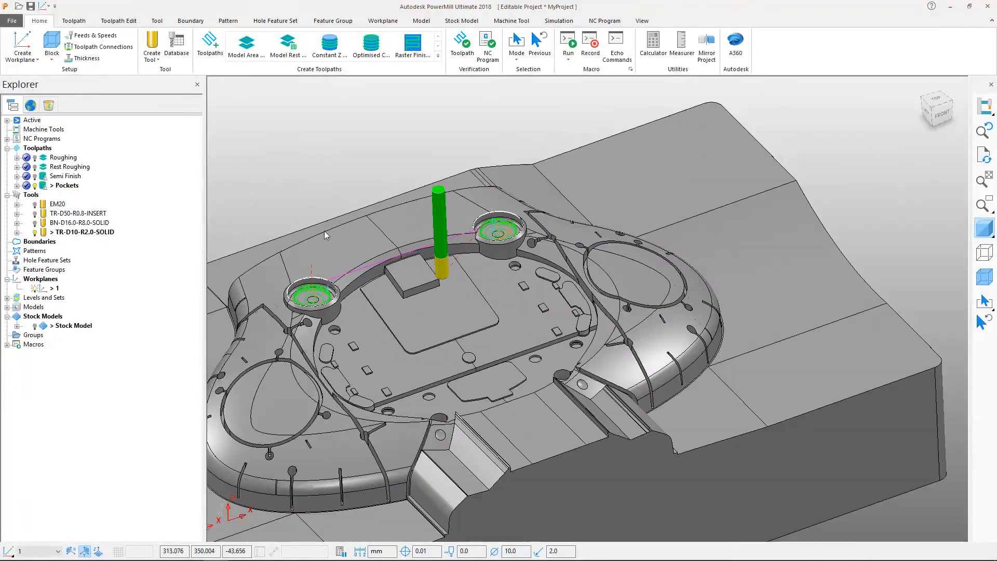
pyautogui.moveTo(324, 236); pyautogui.dragTo(429, 203)
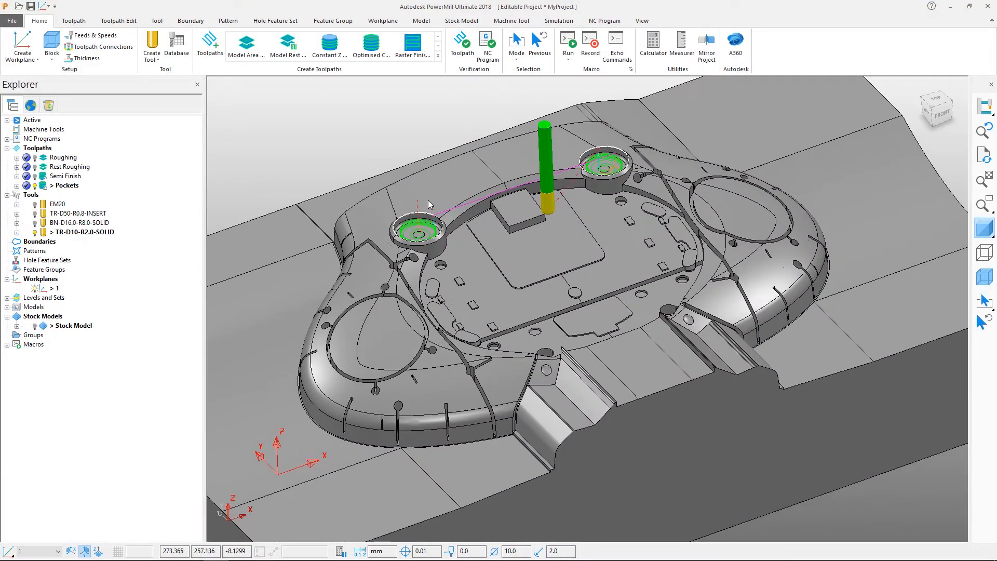
# Step: Start a new toolpath with the Raster Flat Finishing strategy from the Strategy Selector
pyautogui.click(74, 20)
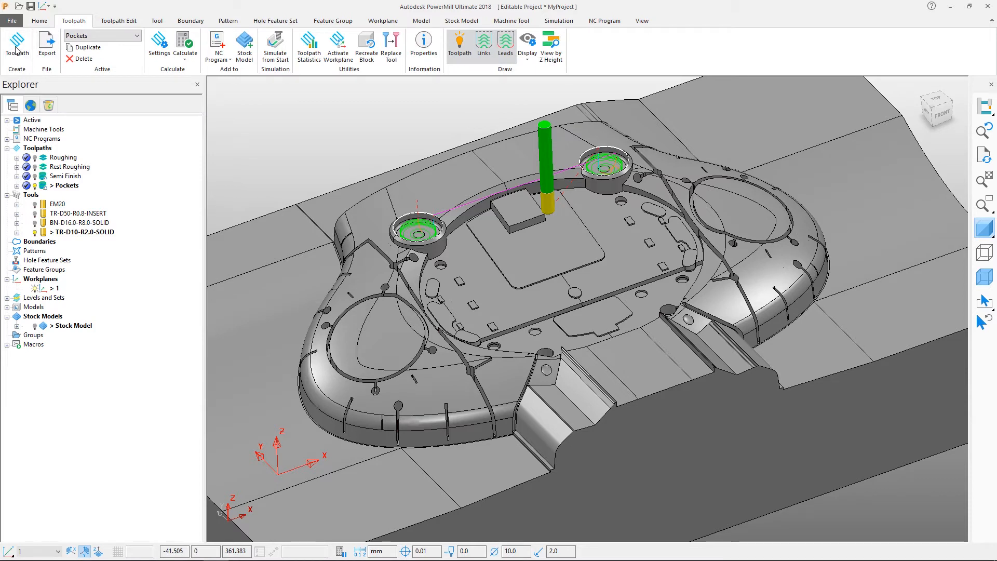
pyautogui.click(17, 43)
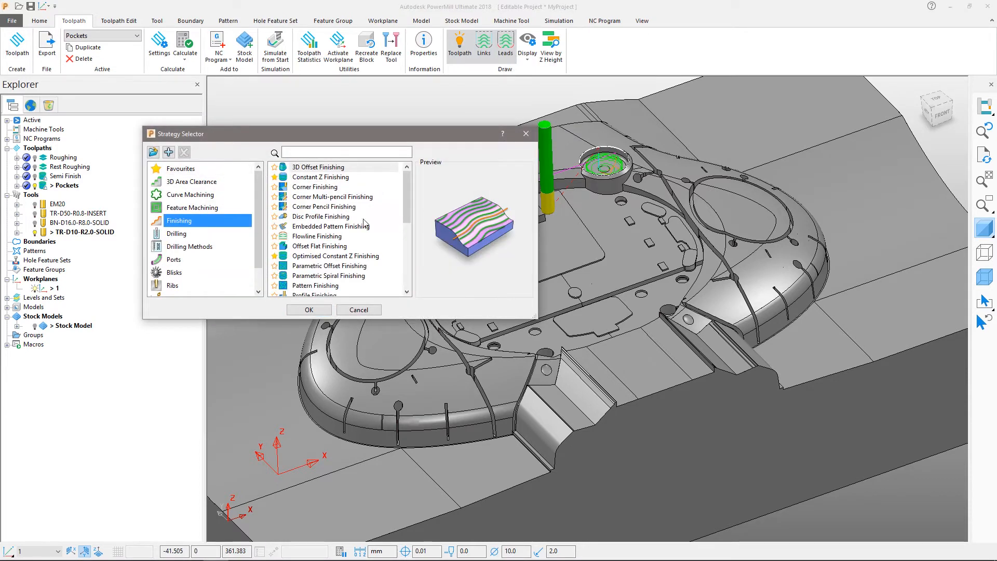
pyautogui.scroll(-3)
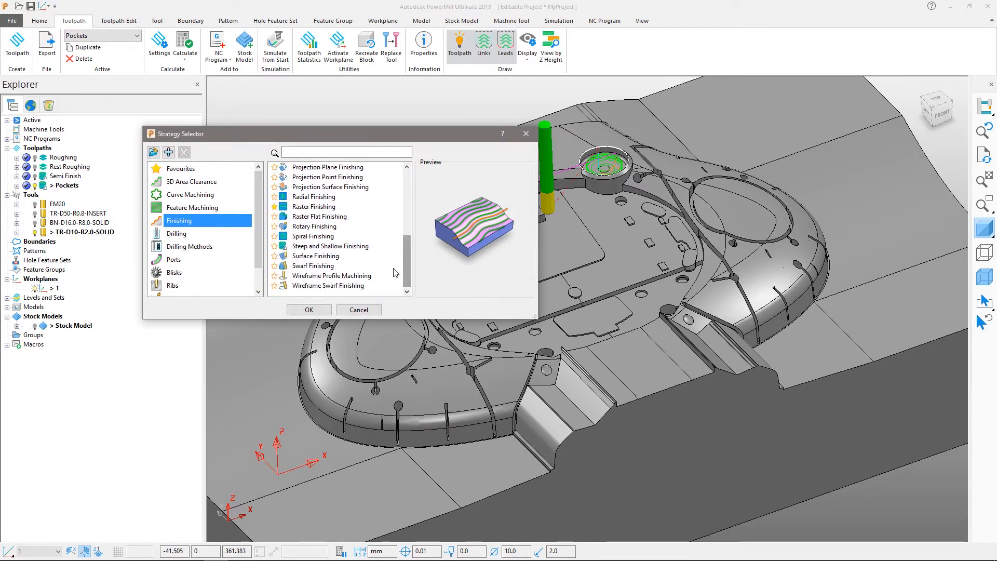
pyautogui.click(320, 216)
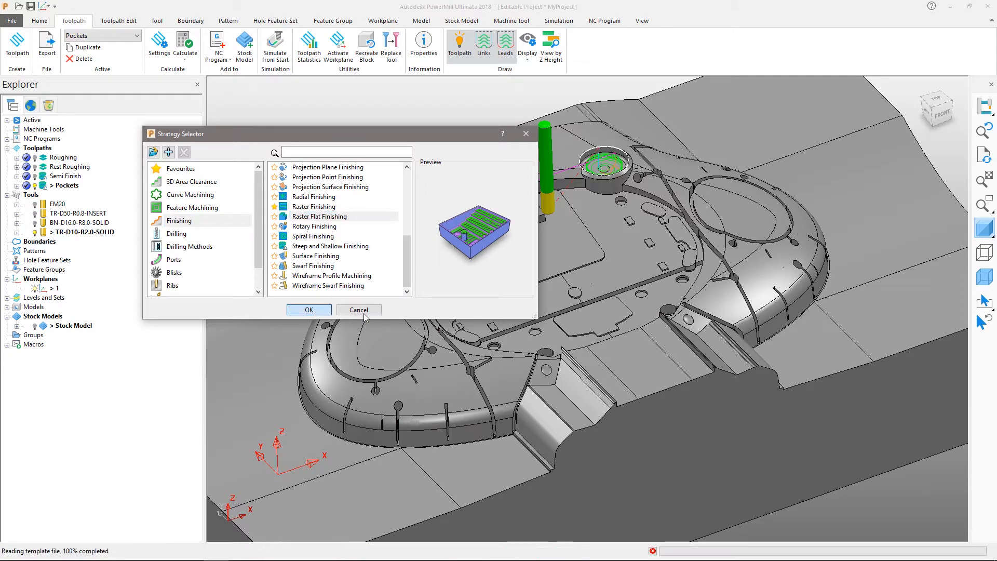
pyautogui.click(359, 310)
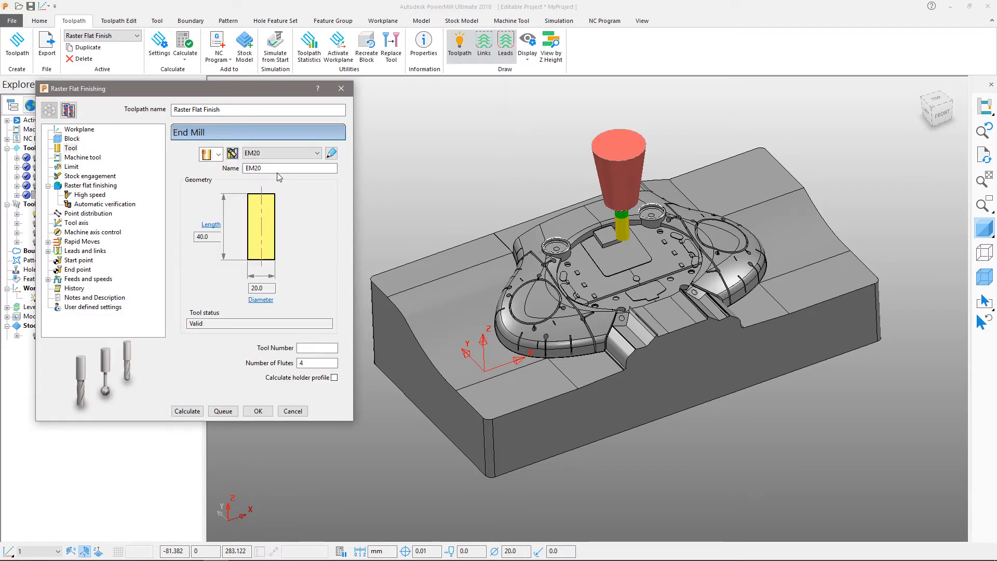
# Step: Give Raster Flat Finish an 8.0 stepover and turn off automatic collision checking
pyautogui.click(91, 184)
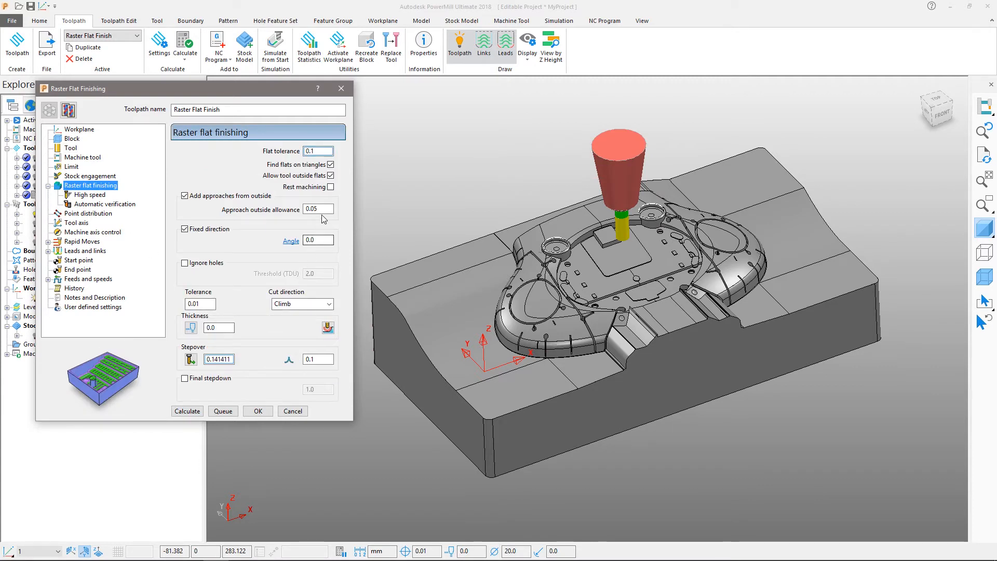
pyautogui.tripleClick(218, 358)
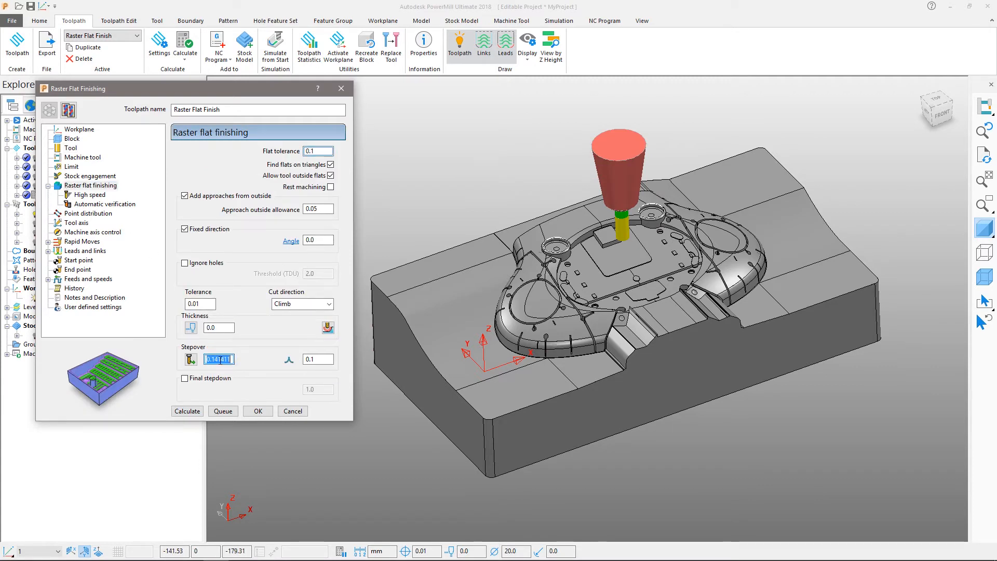
pyautogui.write('8.0')
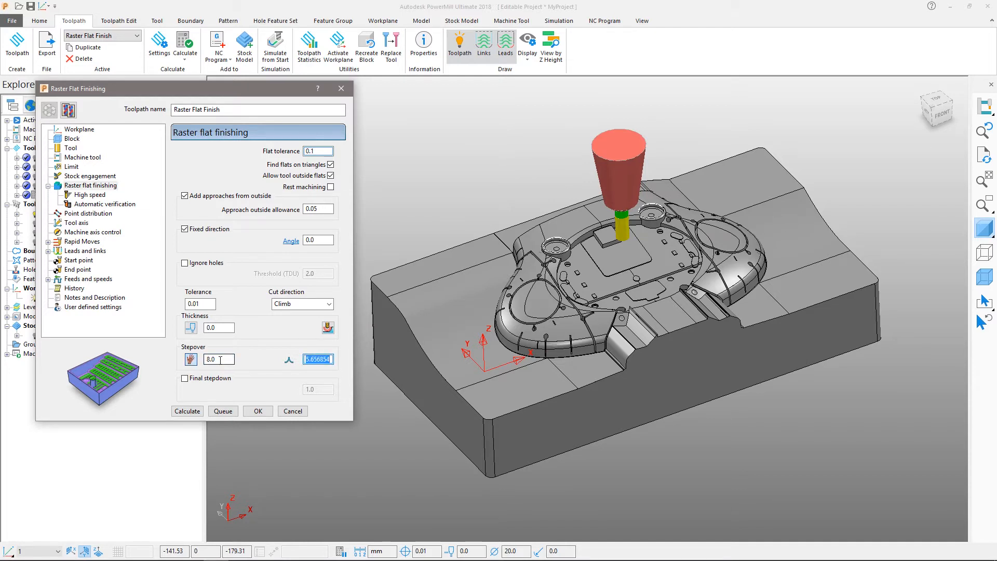
pyautogui.click(106, 204)
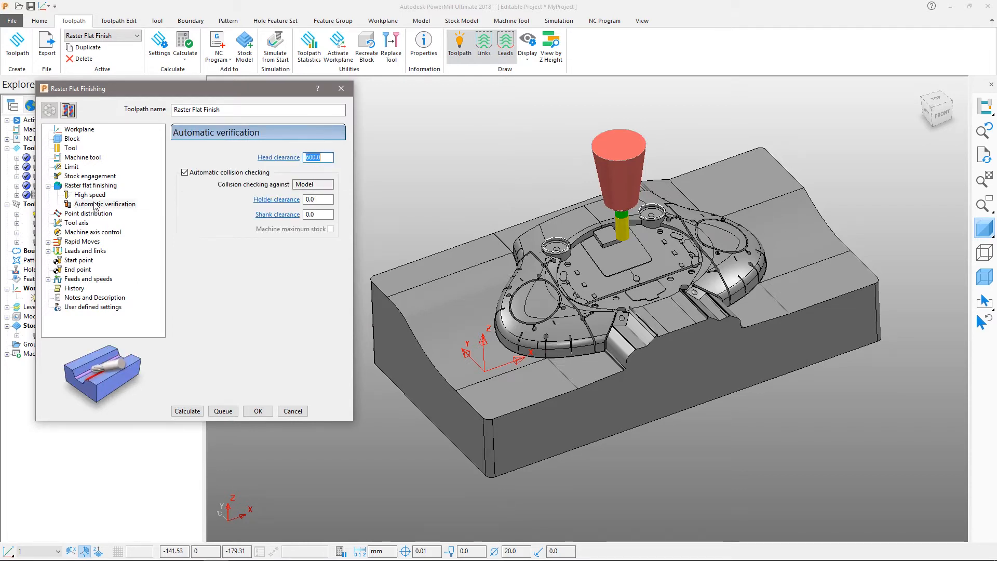
pyautogui.click(185, 172)
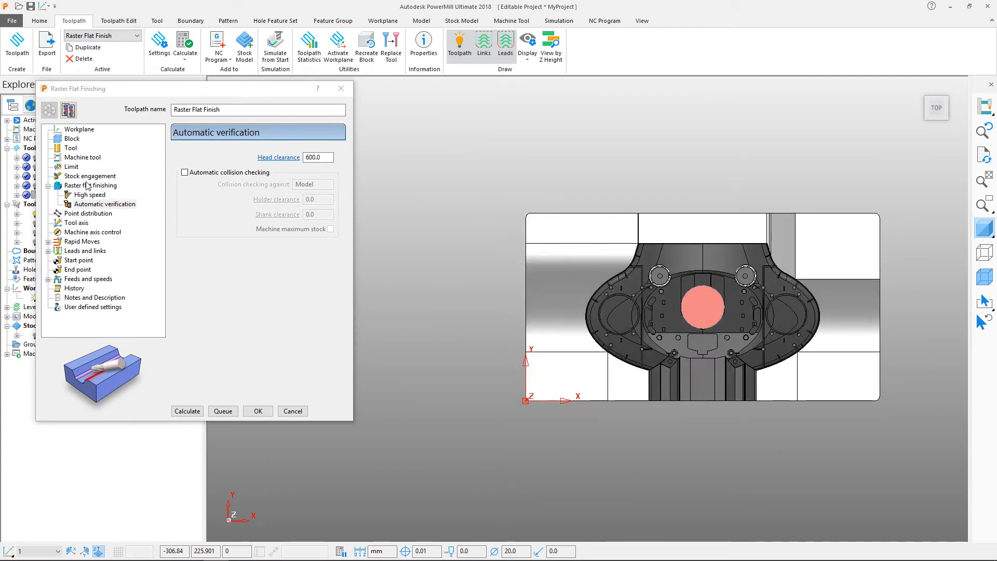
# Step: Remove the maximum Z limit from Raster Flat Finish and accept without calculating
pyautogui.click(71, 166)
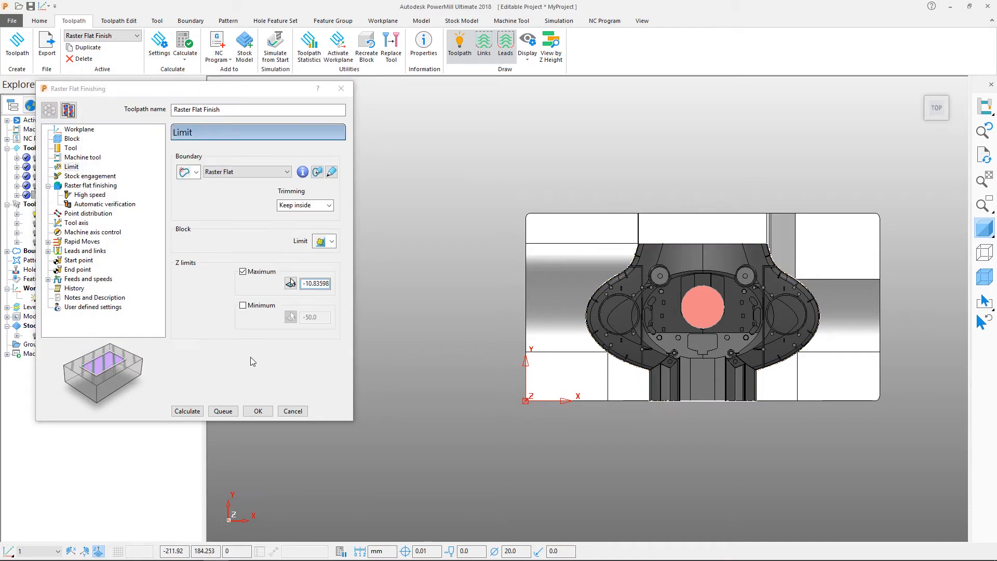
pyautogui.click(243, 272)
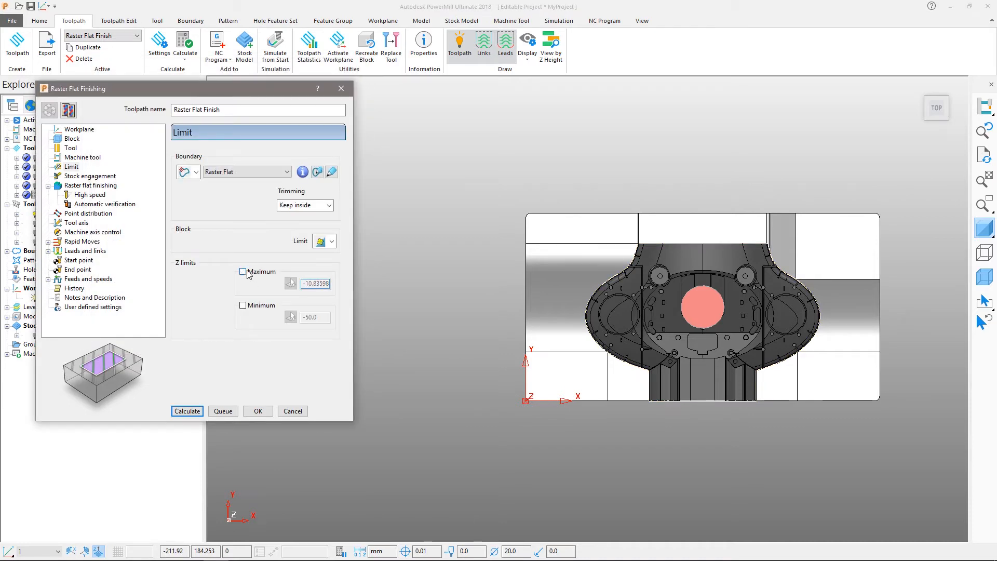
pyautogui.click(257, 411)
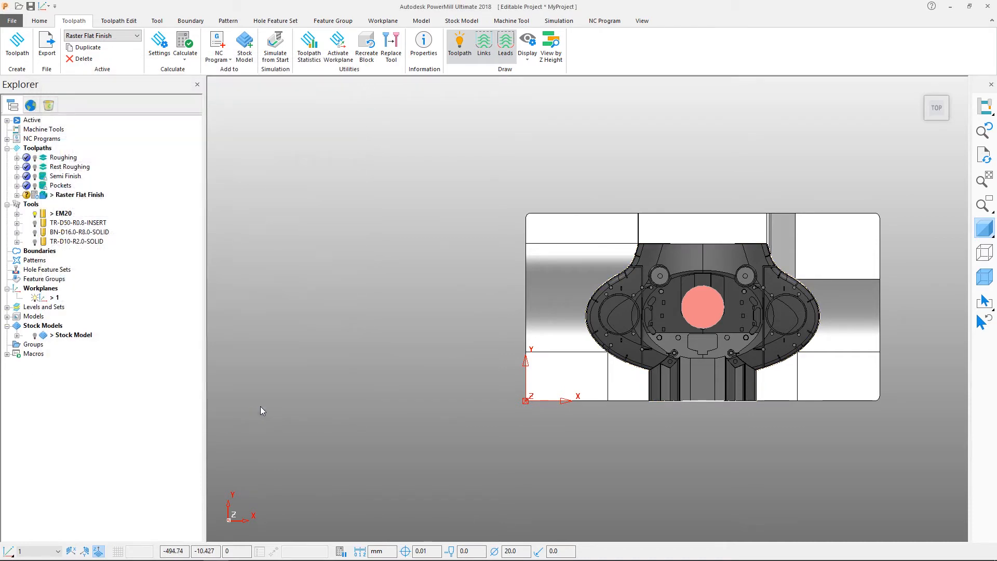
# Step: Expand the Boundaries list in the Explorer showing the Raster Flat boundary
pyautogui.click(39, 251)
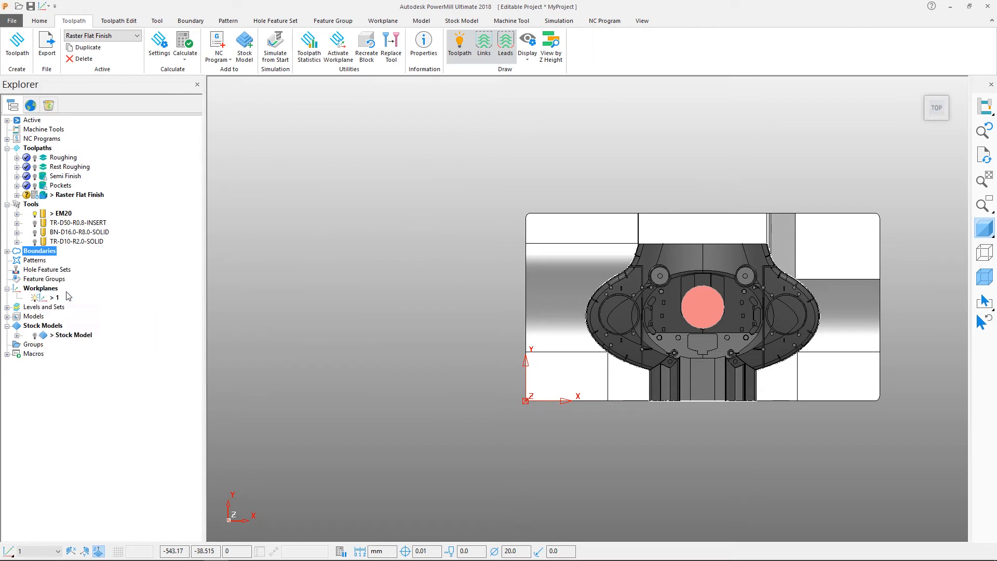
pyautogui.click(191, 21)
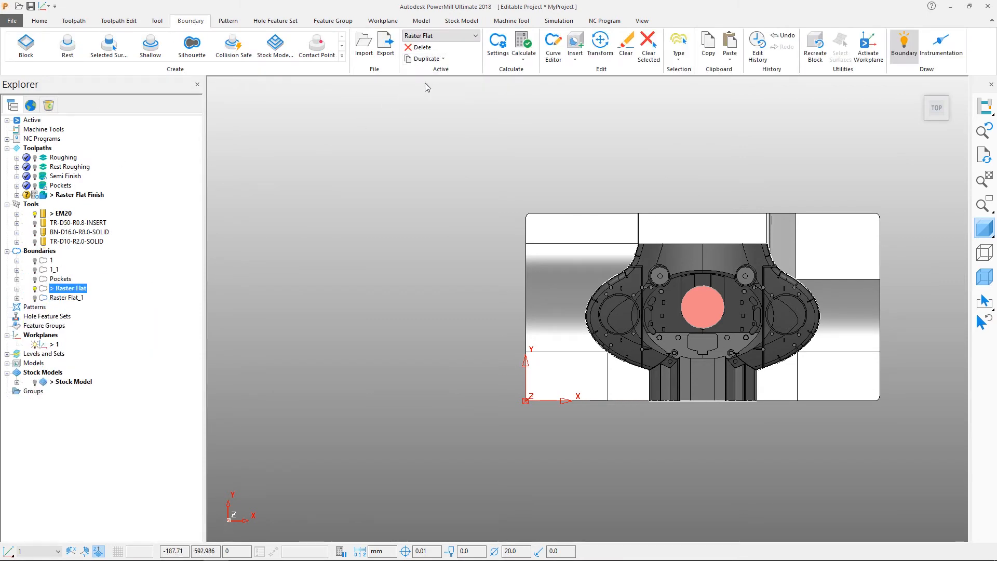
pyautogui.rightClick(78, 195)
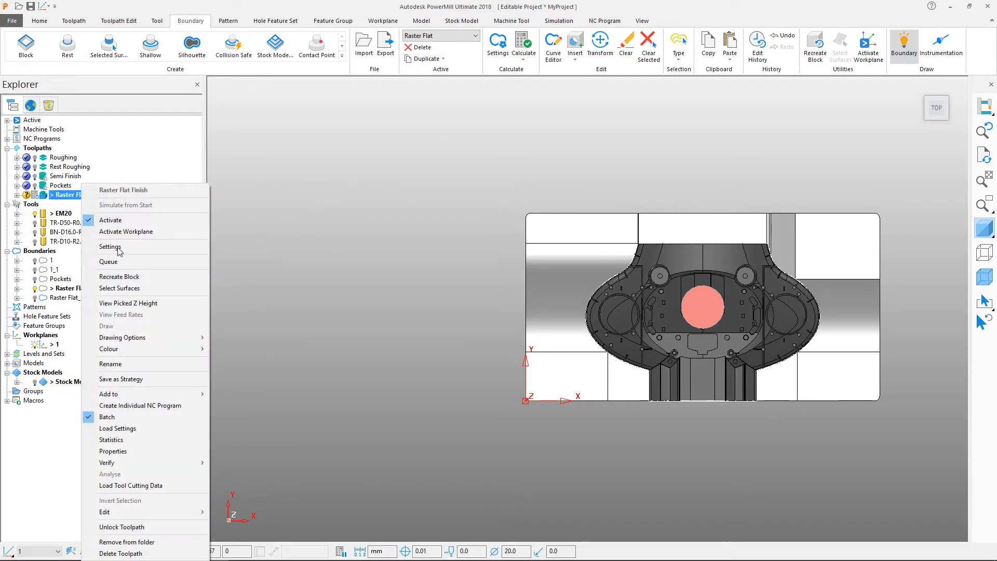
# Step: Limit Raster Flat Finish to the Raster Flat boundary, keeping outside, and pick model surfaces
pyautogui.click(110, 247)
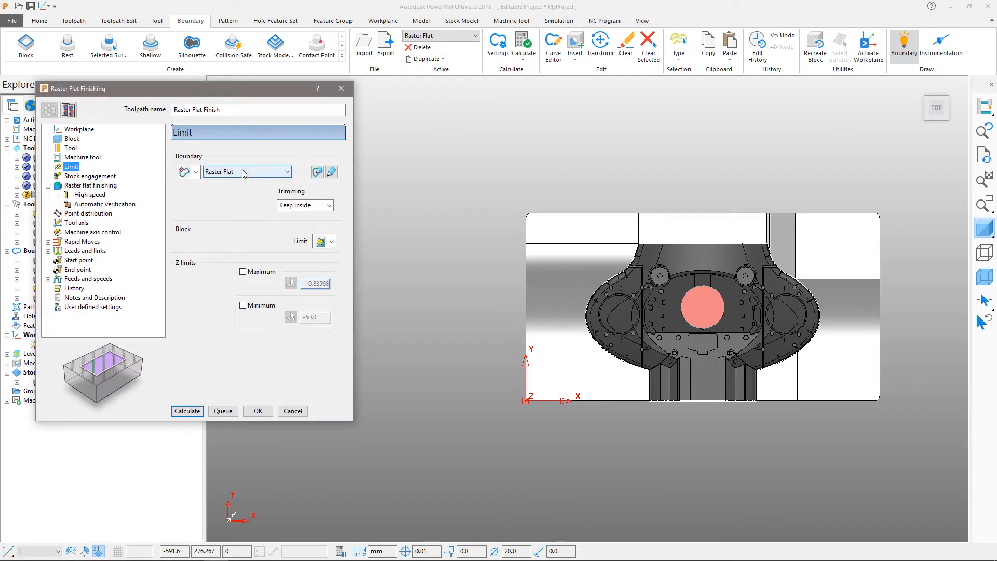
pyautogui.click(306, 205)
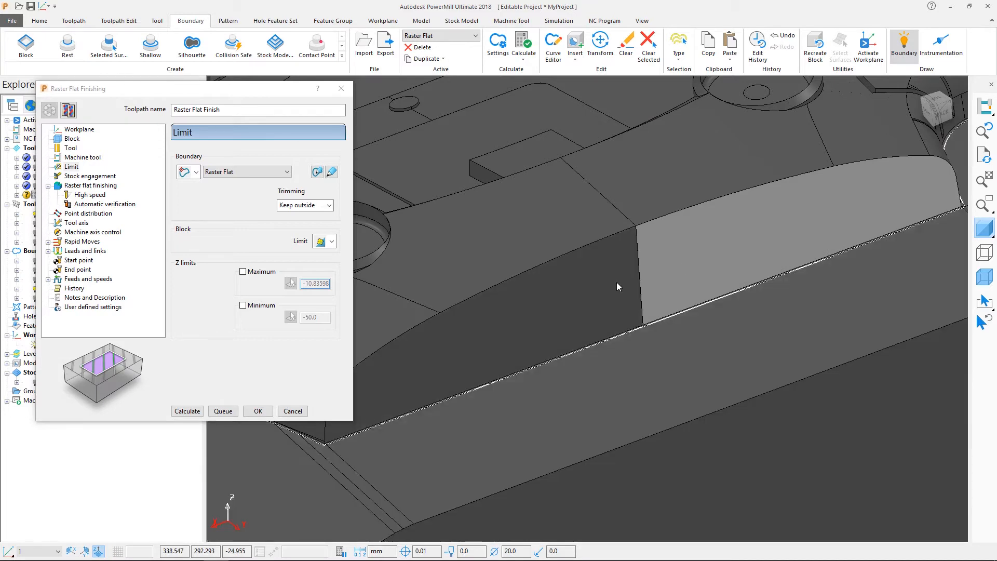
pyautogui.click(94, 185)
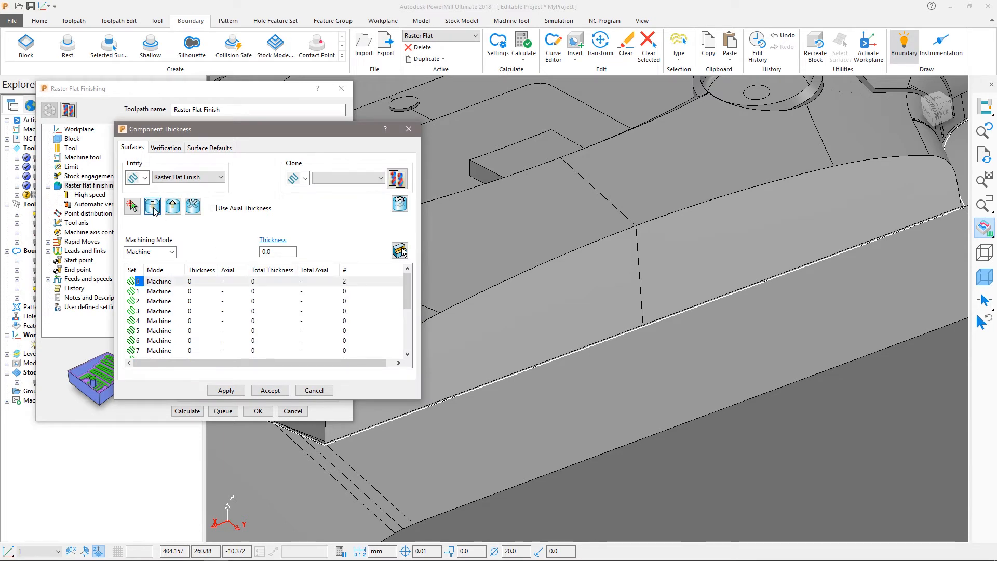
# Step: Put the picked surfaces into a collision-only thickness set at 1.0 and accept it
pyautogui.click(166, 252)
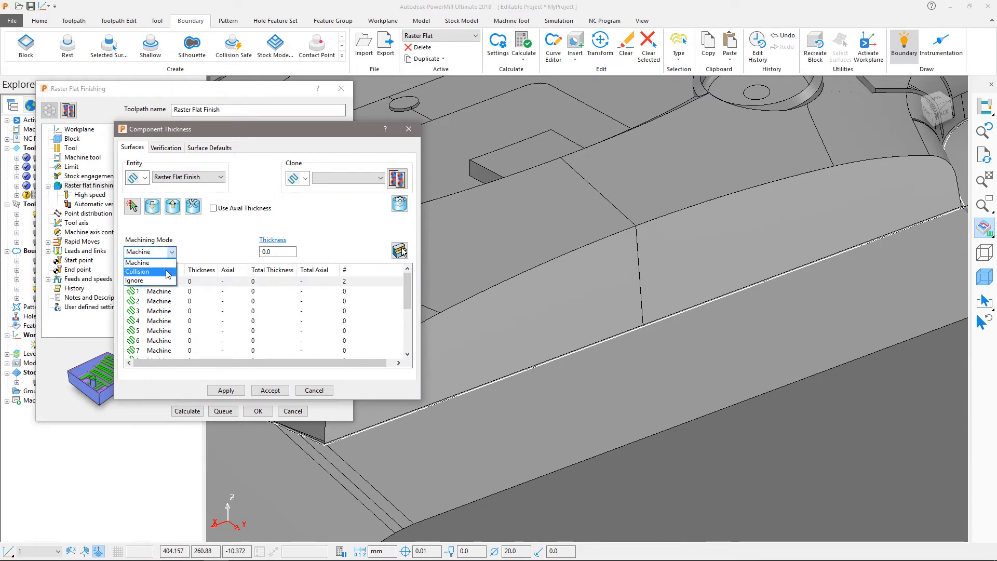
pyautogui.click(137, 271)
pyautogui.write('1')
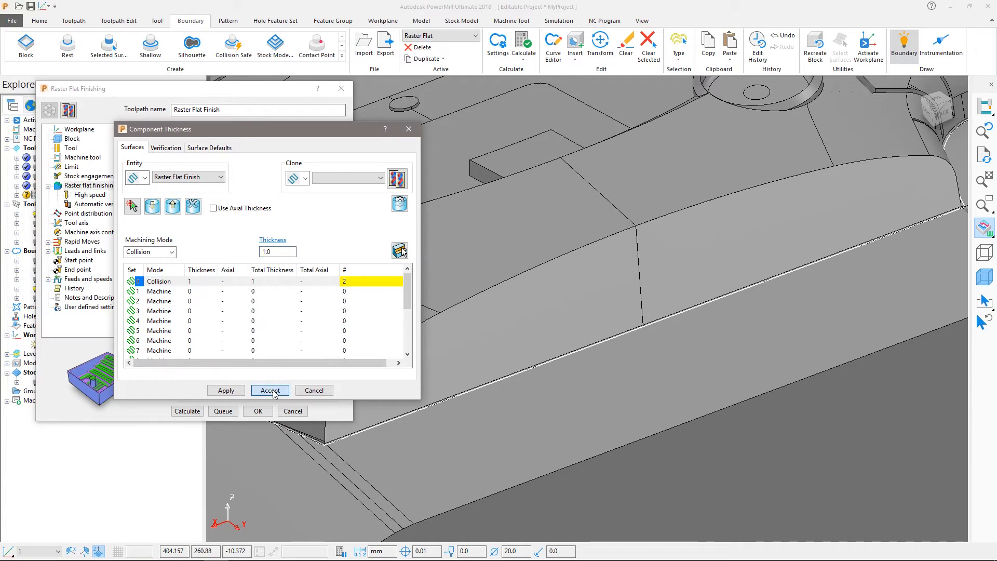
pyautogui.click(270, 390)
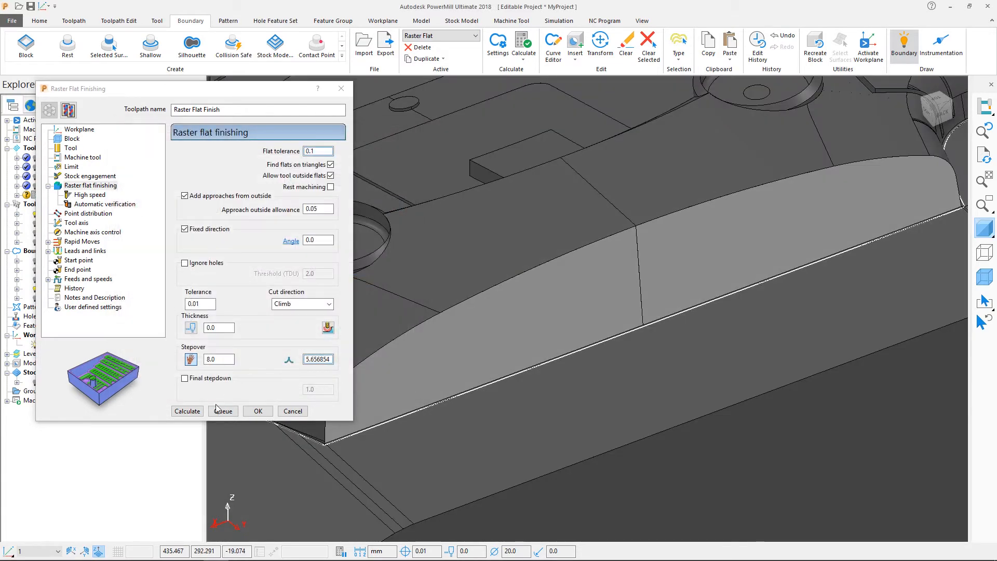
# Step: Calculate the Raster Flat Finish toolpath and close its settings
pyautogui.click(187, 411)
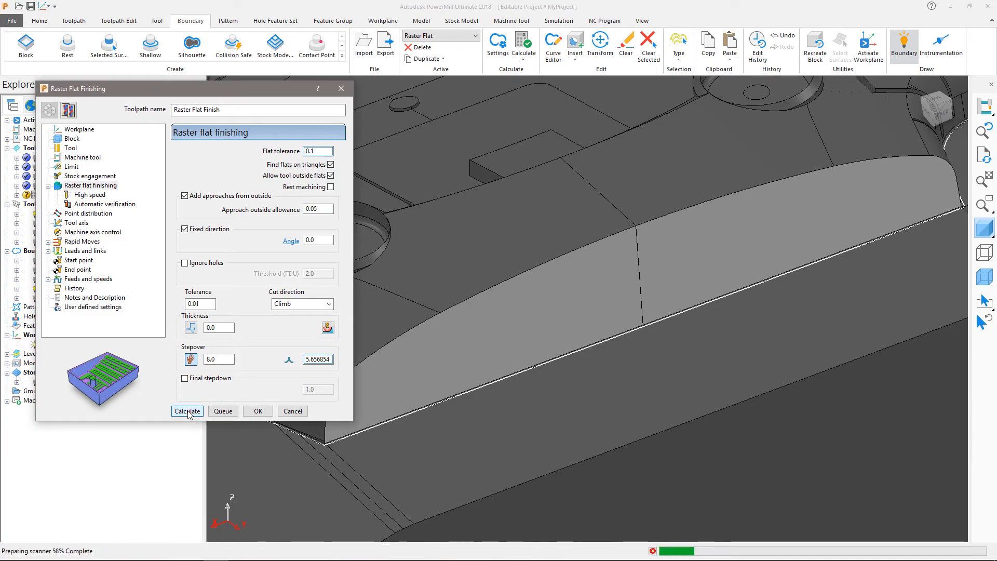
pyautogui.click(187, 411)
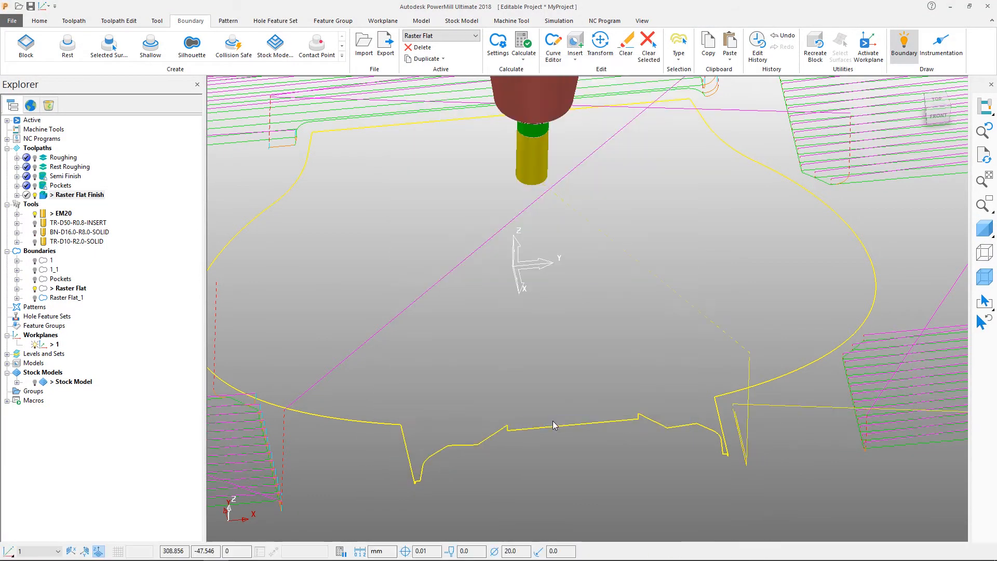
# Step: Review the calculated Raster Flat Finish passes and bring up the toolpath editing commands
pyautogui.rightClick(80, 195)
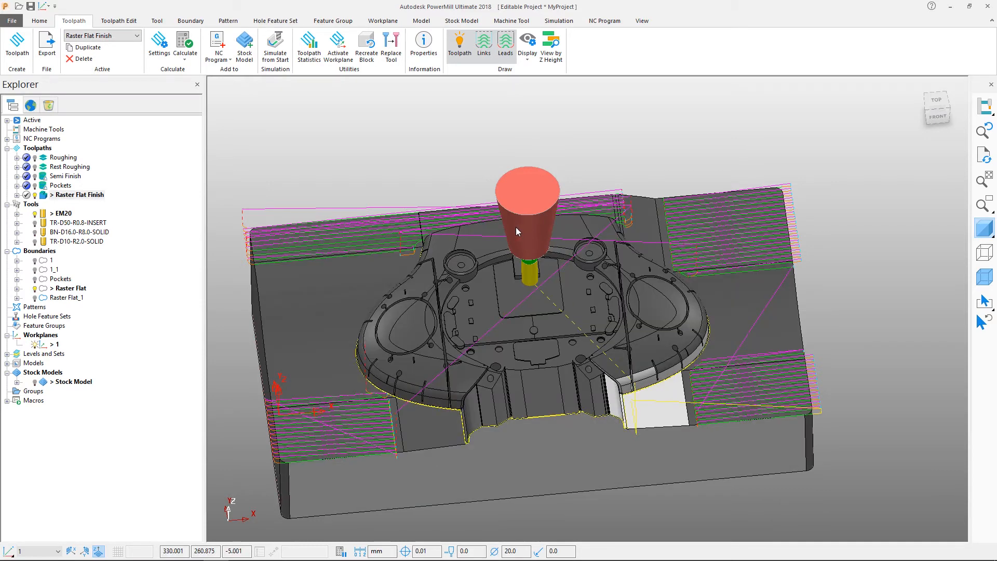
pyautogui.click(118, 20)
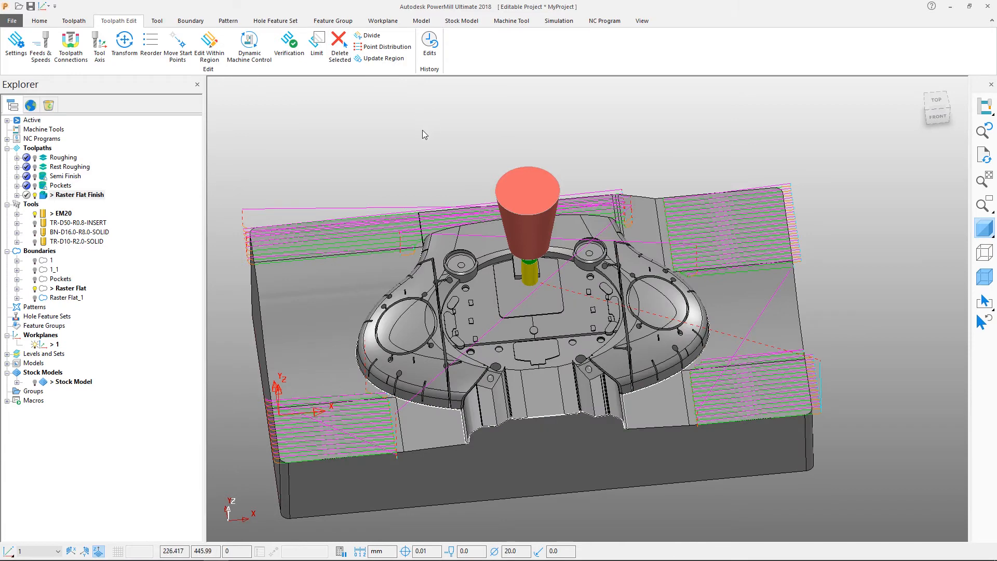
# Step: Create the BN-D8.0-R4.0-SOLID ball-nosed tool from the tool database as the active tool
pyautogui.click(156, 21)
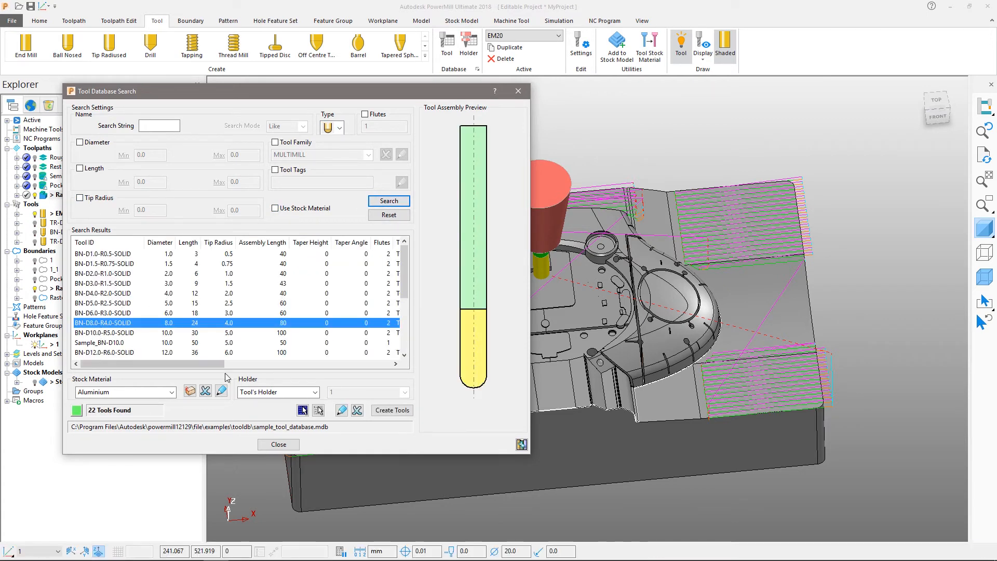
pyautogui.click(278, 445)
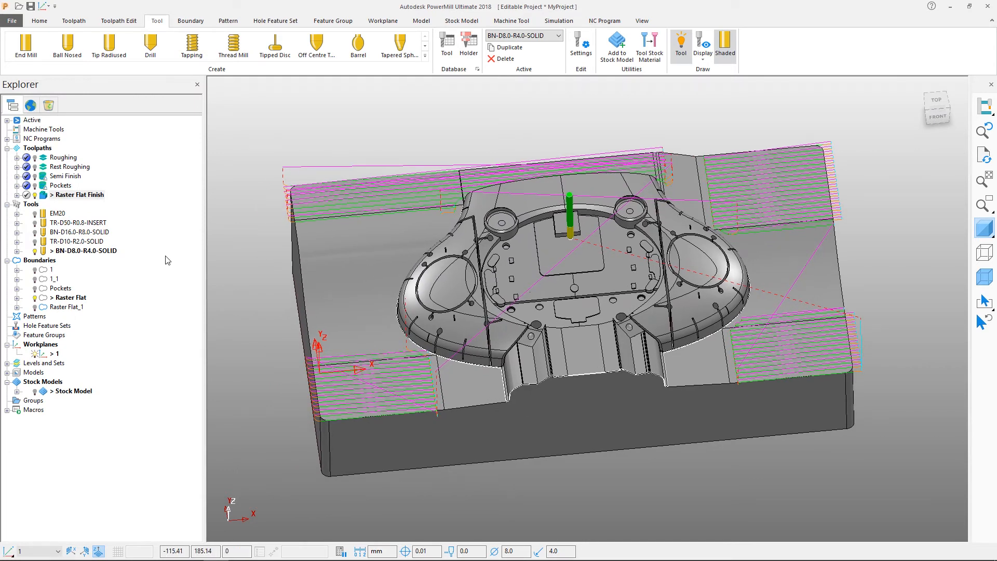
# Step: Start a new shallow boundary from the Boundaries folder and name it Shallow
pyautogui.click(78, 195)
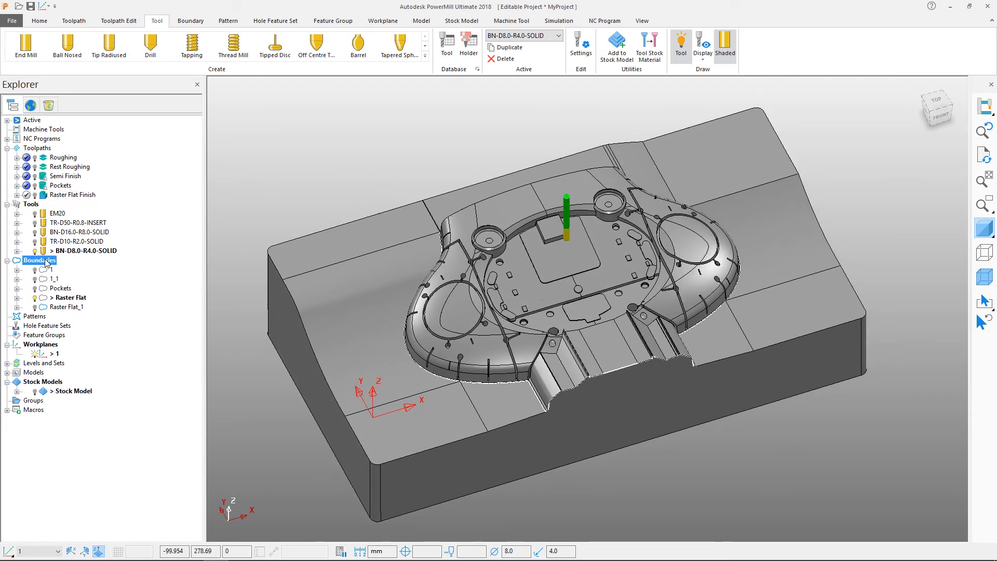
pyautogui.rightClick(40, 260)
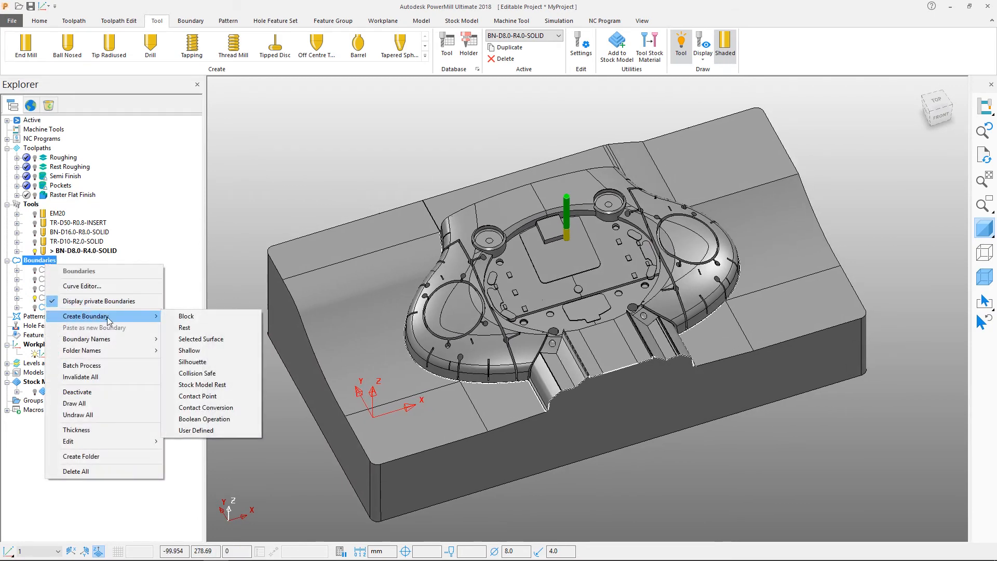
pyautogui.click(189, 350)
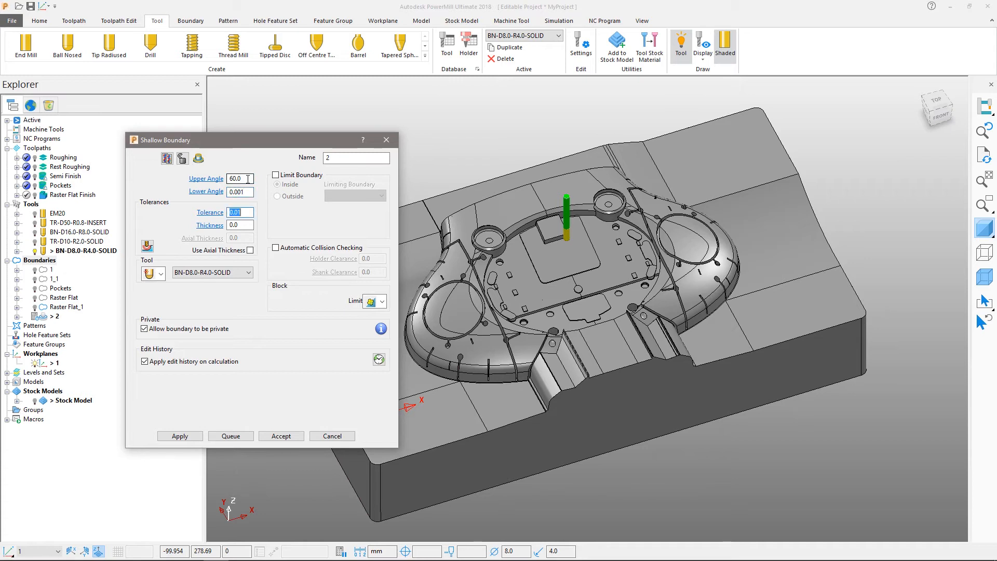
pyautogui.write('Shallow')
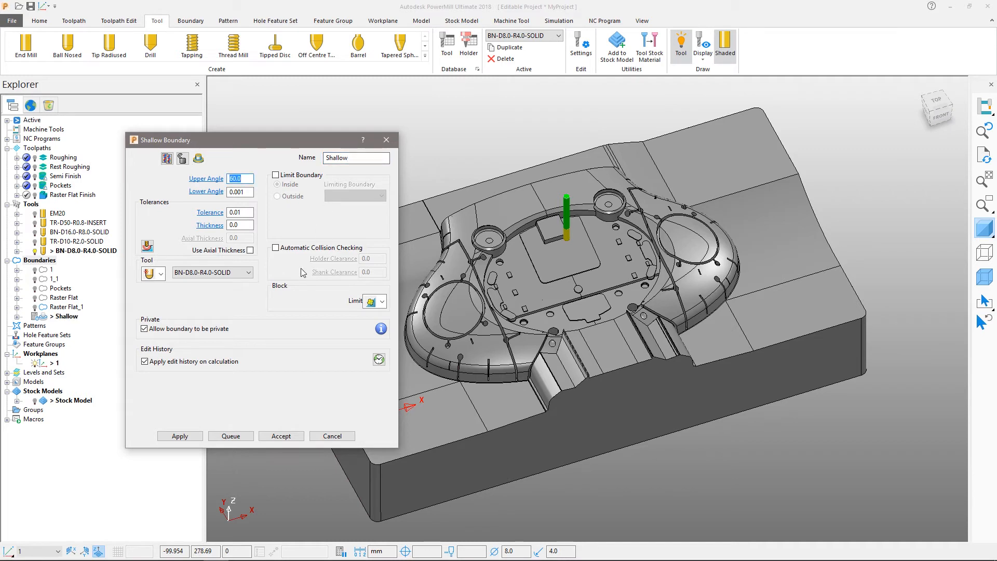
# Step: Limit the boundary to outside Raster Flat_1, calculate it and accept
pyautogui.click(276, 174)
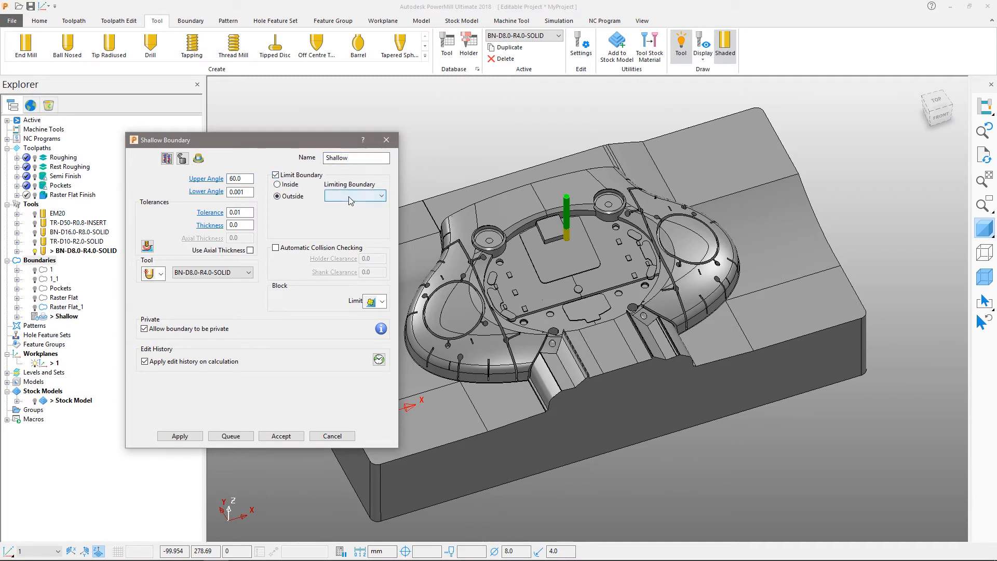
pyautogui.click(378, 195)
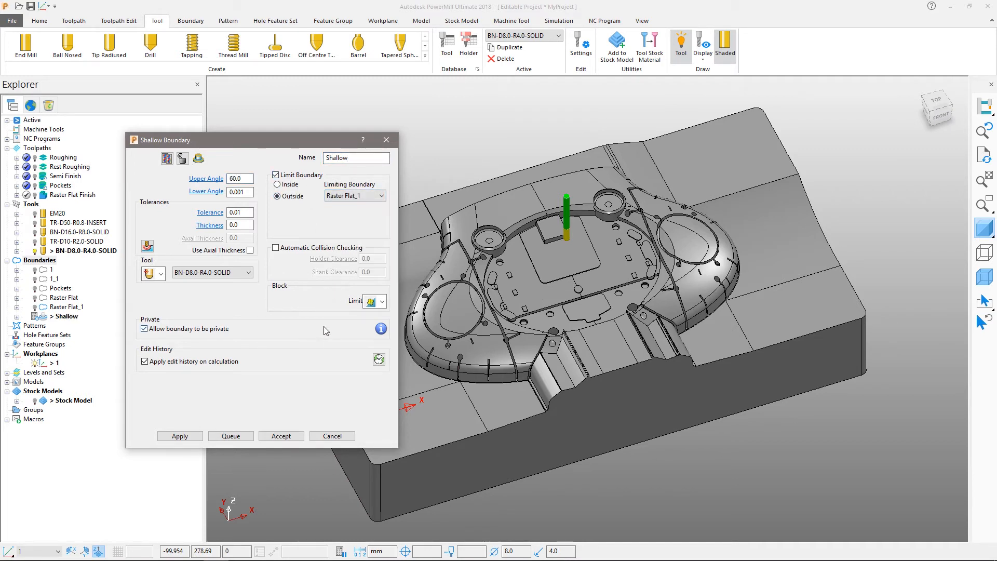
pyautogui.click(280, 435)
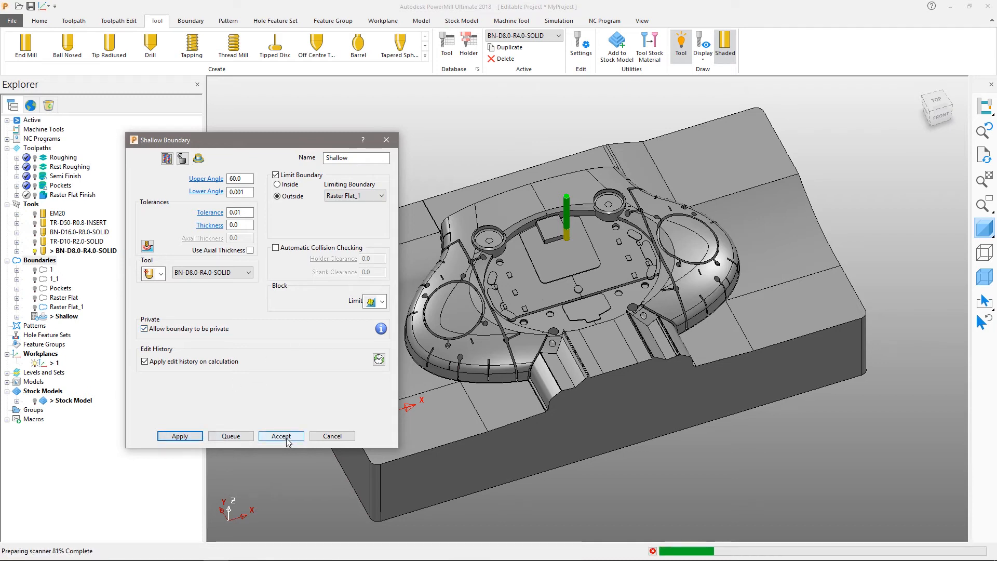
pyautogui.click(280, 435)
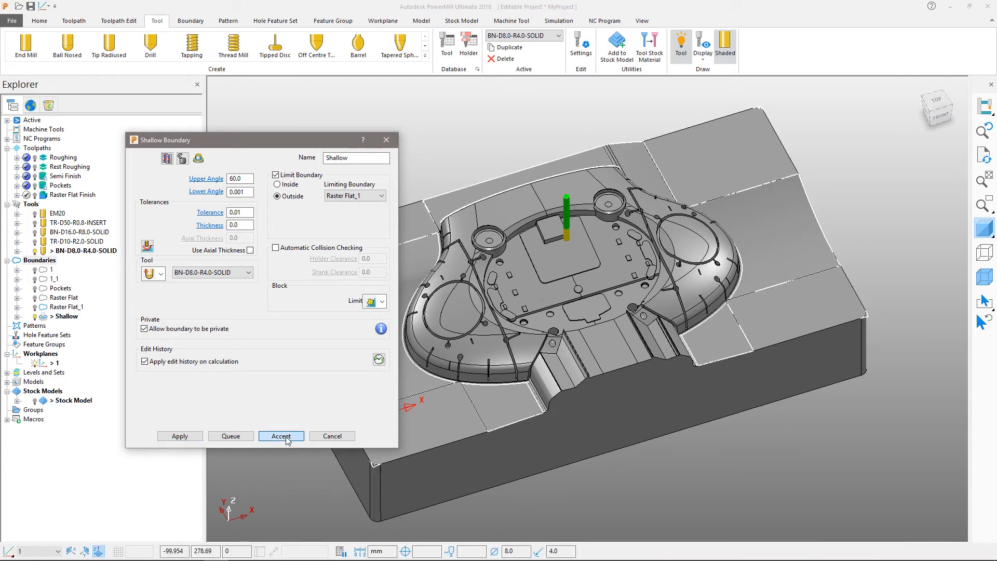
pyautogui.click(280, 436)
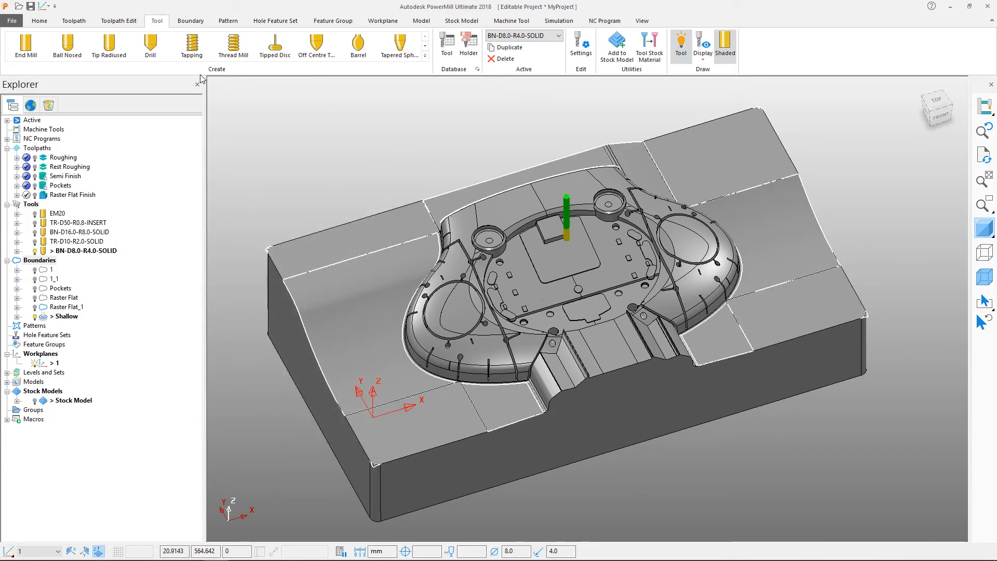
# Step: Duplicate Shallow as Shallow_1 and recalculate it with a 1.0 lower angle
pyautogui.click(190, 20)
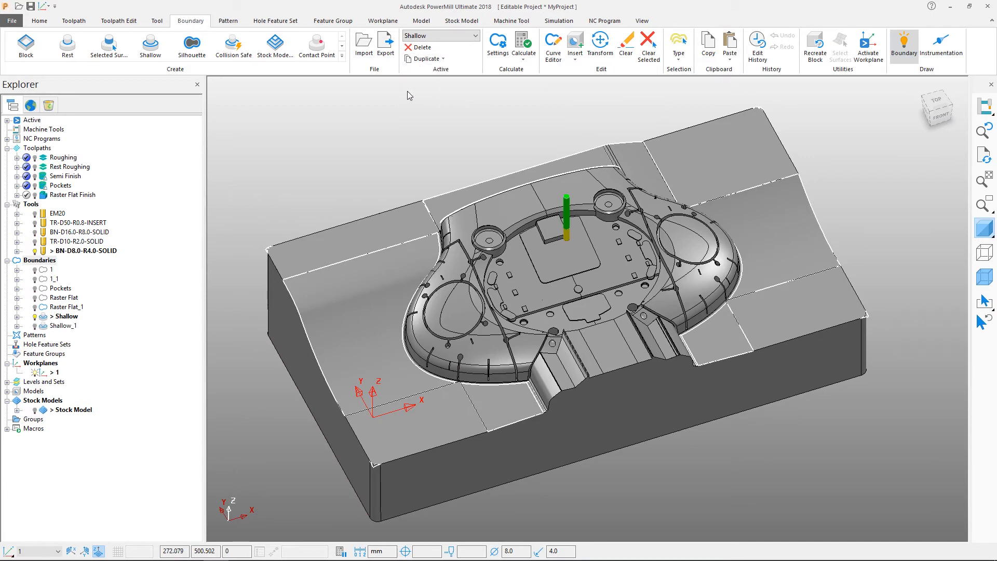
pyautogui.rightClick(63, 325)
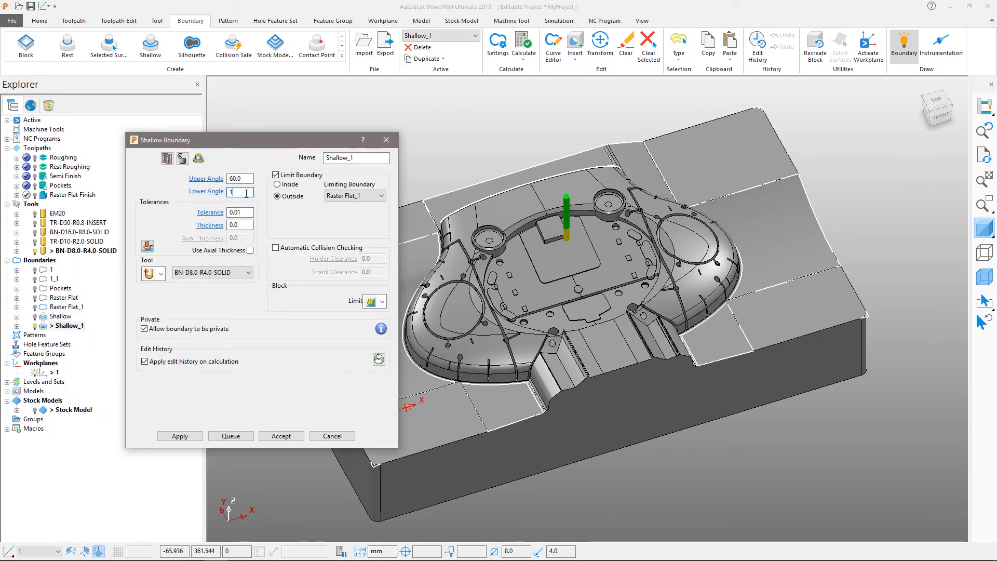
pyautogui.click(280, 435)
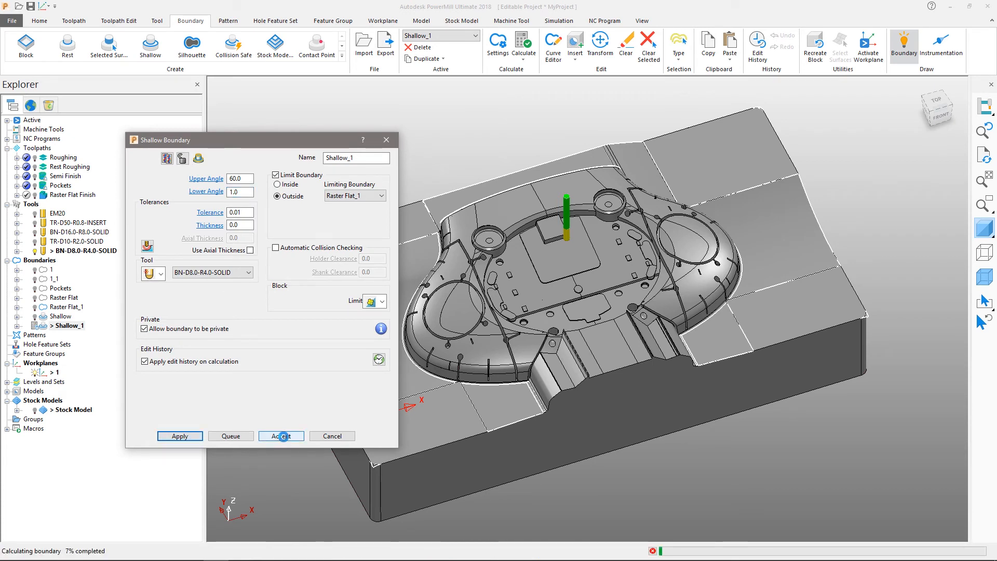
pyautogui.click(281, 435)
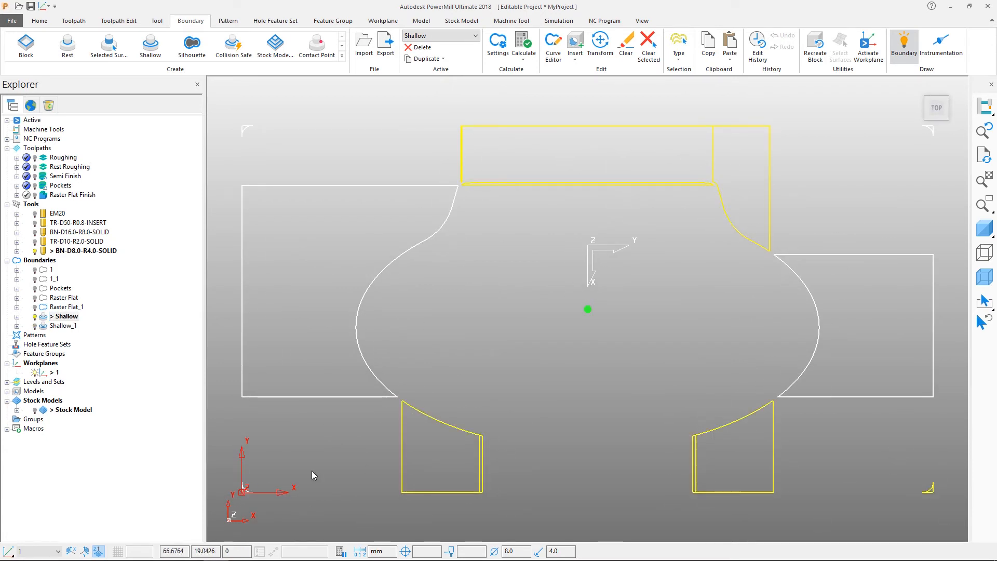
# Step: Show the Shallow boundary alone from the Top view and bring up the strategy selector
pyautogui.rightClick(66, 316)
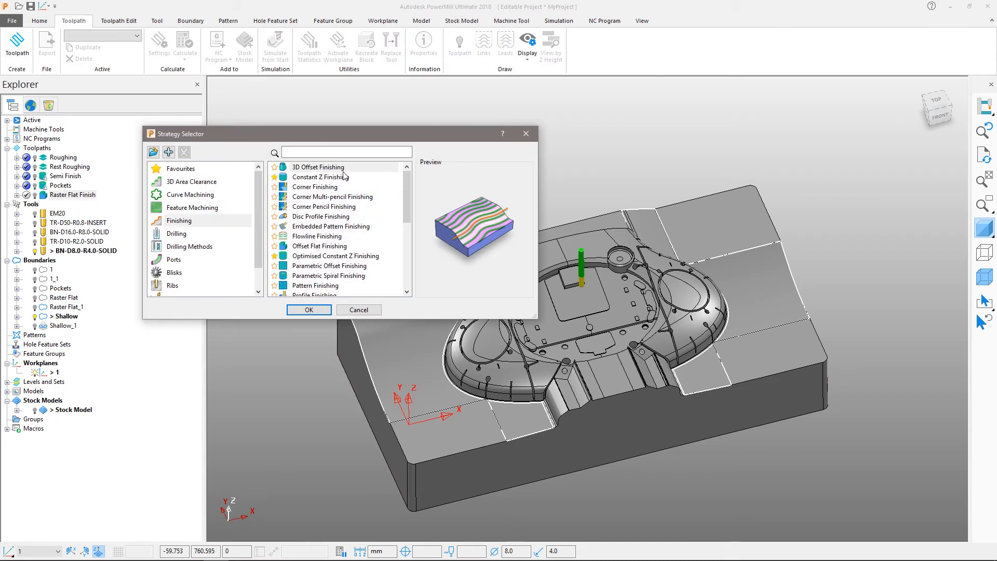
# Step: Start a 3D Offset Finishing toolpath named 3D Offset and check its Limit page
pyautogui.click(310, 310)
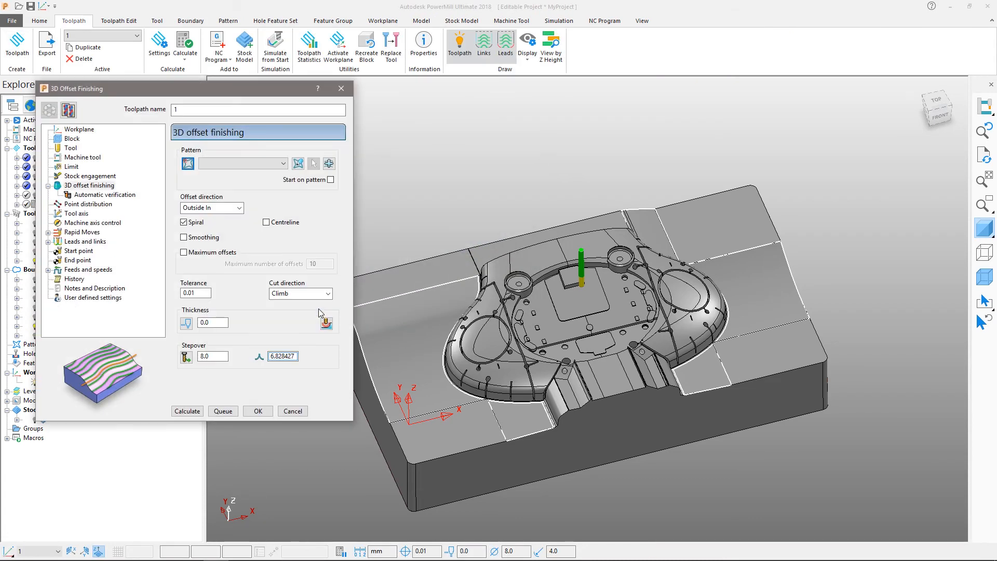
pyautogui.write('3D Offset')
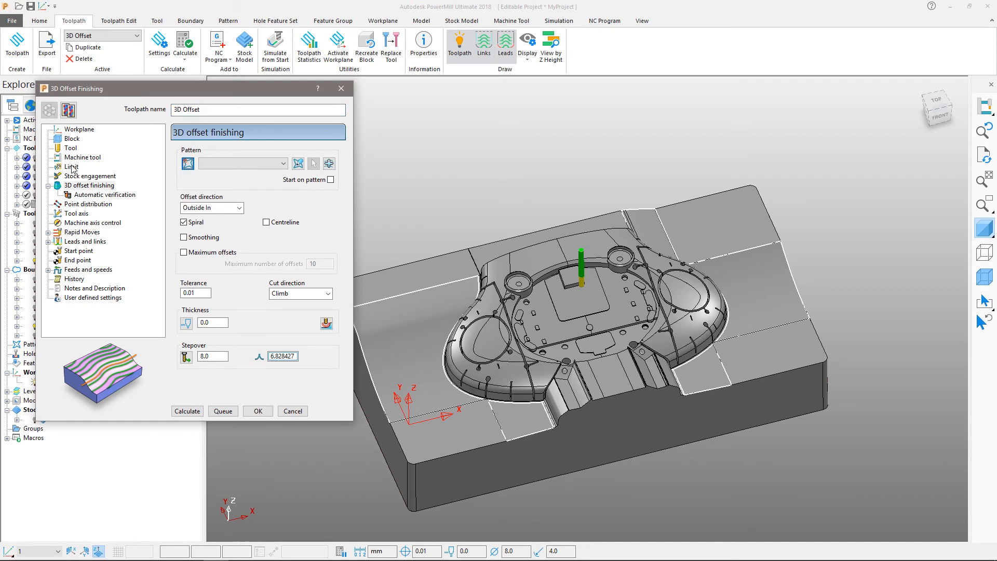
pyautogui.click(70, 166)
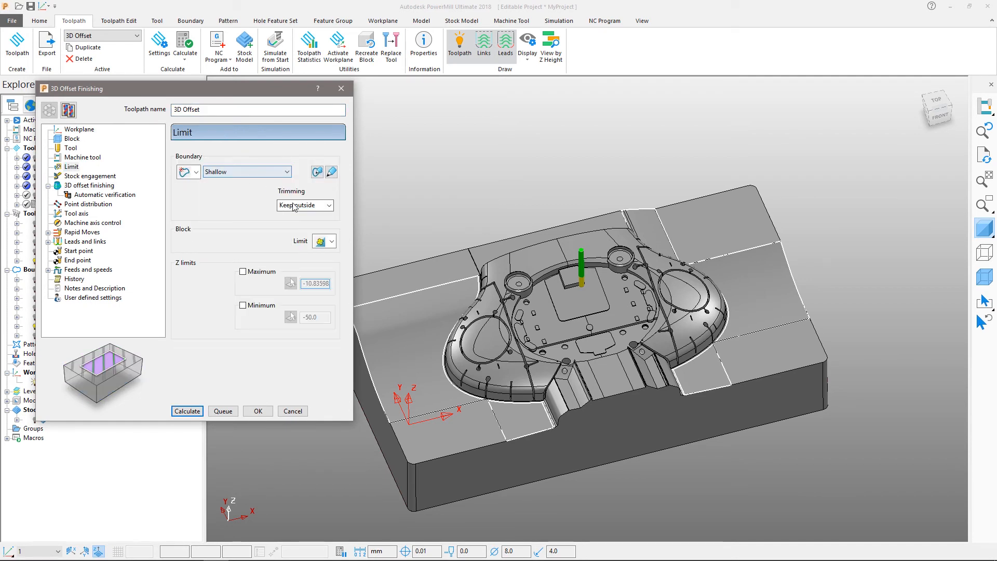
pyautogui.click(90, 184)
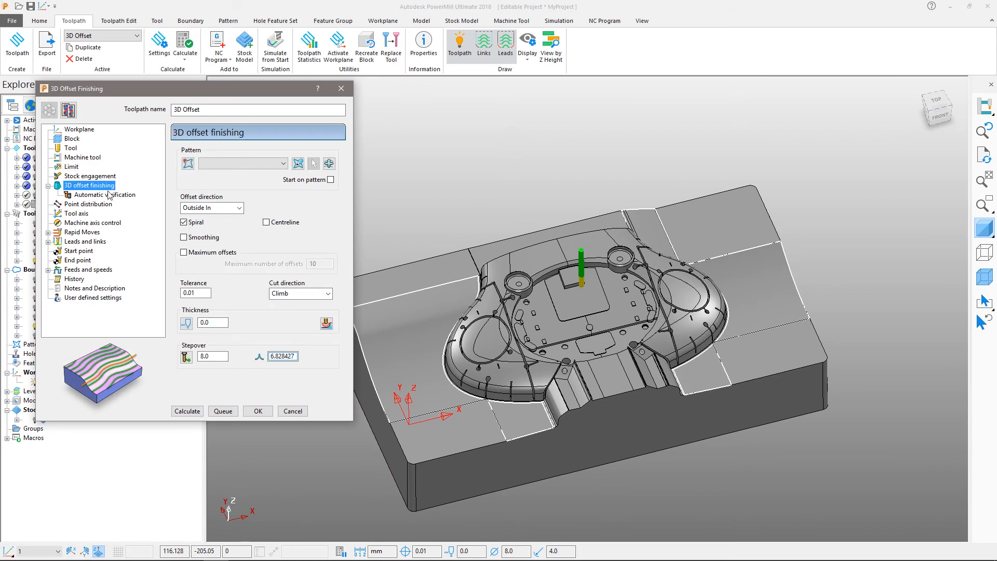
# Step: Turn on smoothing and centreline, set stepover 0.5 and queue the toolpath
pyautogui.click(183, 237)
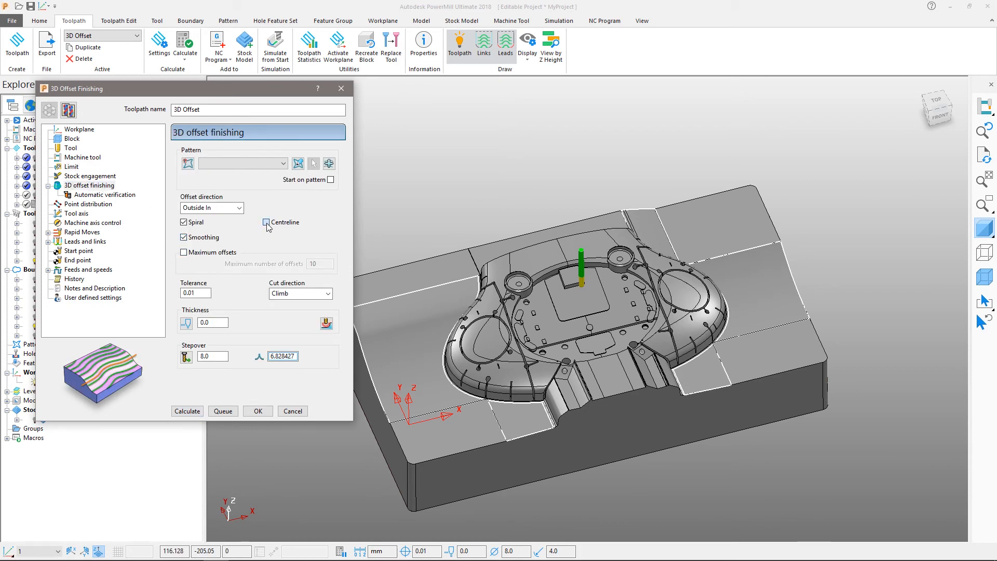
pyautogui.click(265, 222)
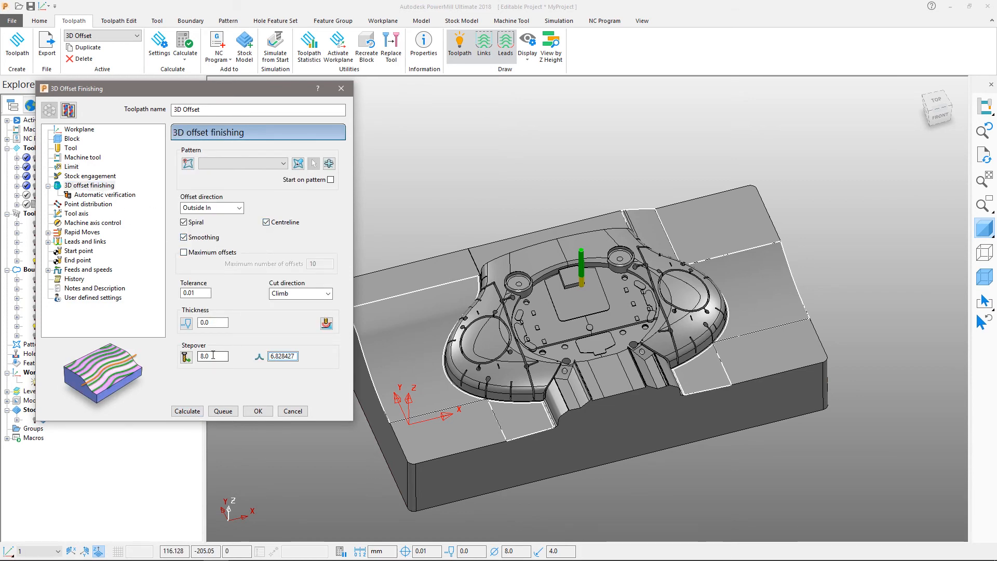
pyautogui.write('0.5')
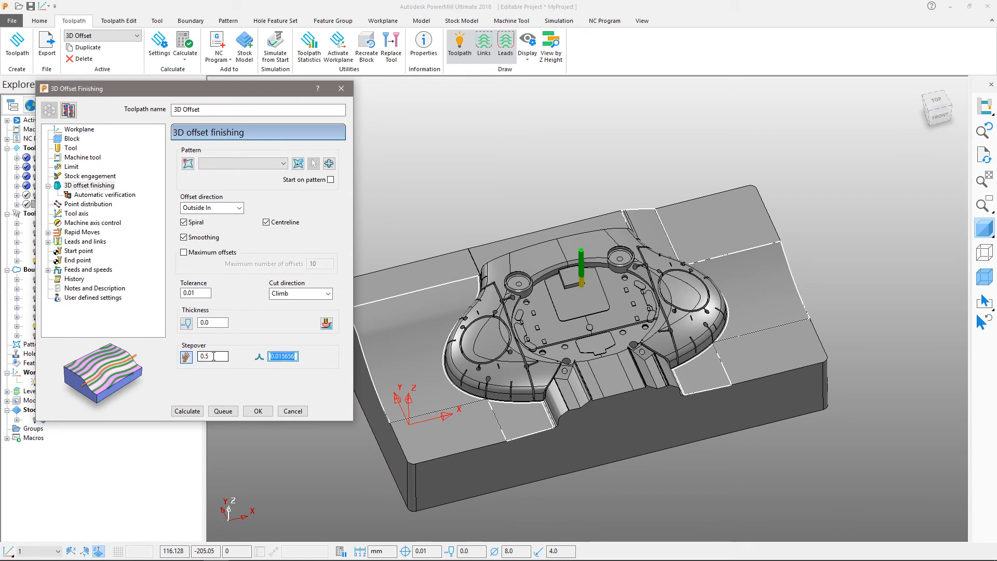
pyautogui.moveTo(222, 414)
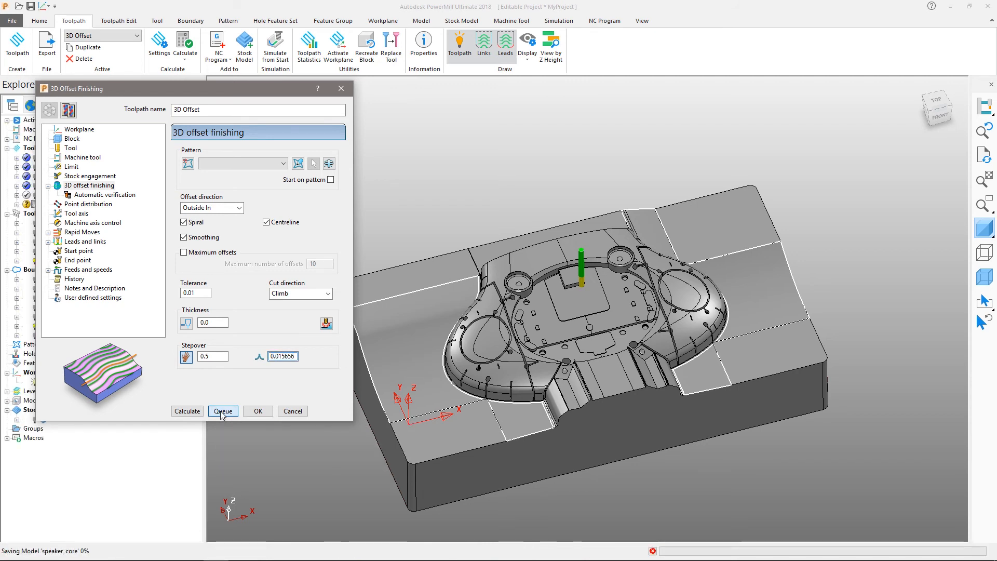
pyautogui.click(223, 411)
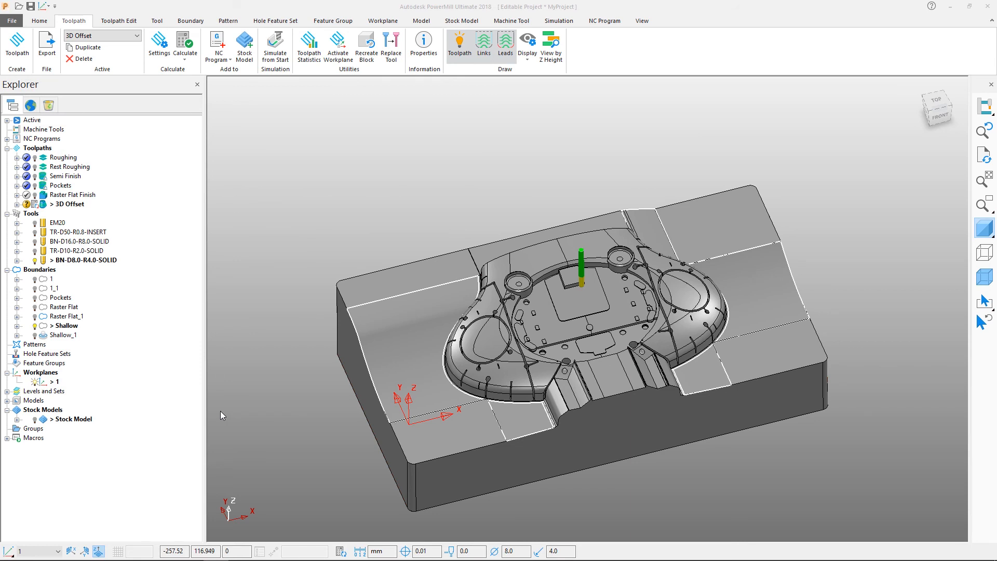
pyautogui.moveTo(335, 550)
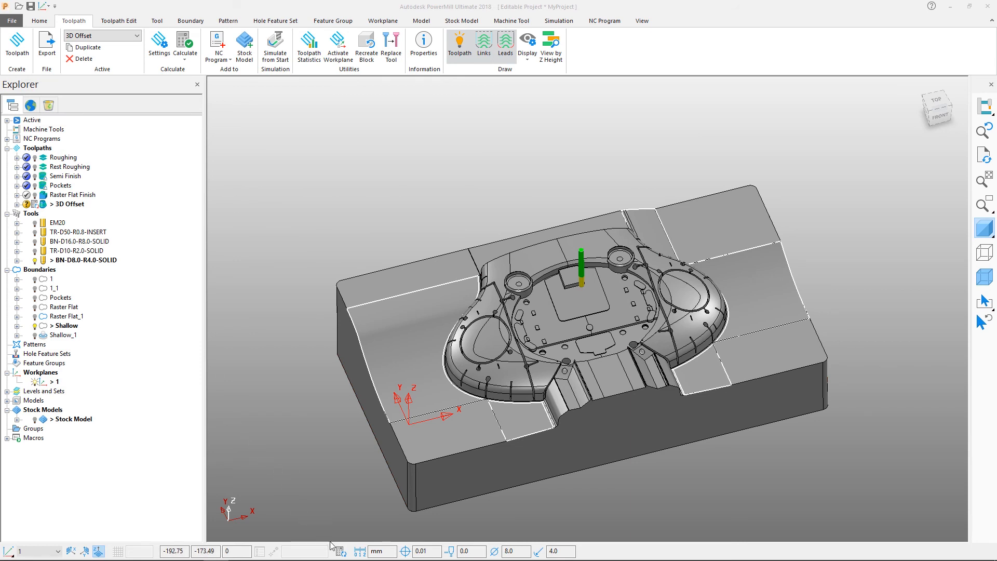
pyautogui.click(183, 43)
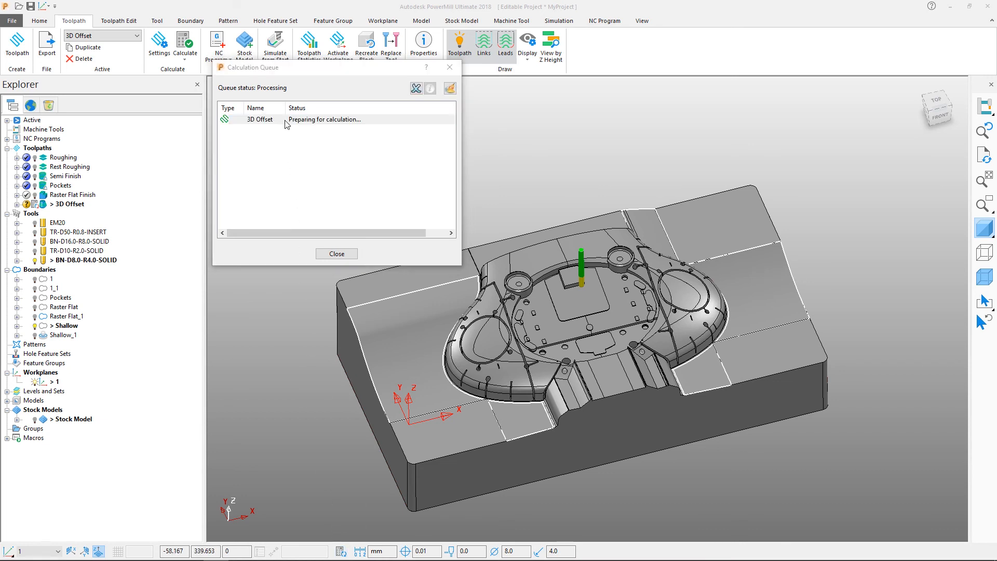
pyautogui.moveTo(303, 126)
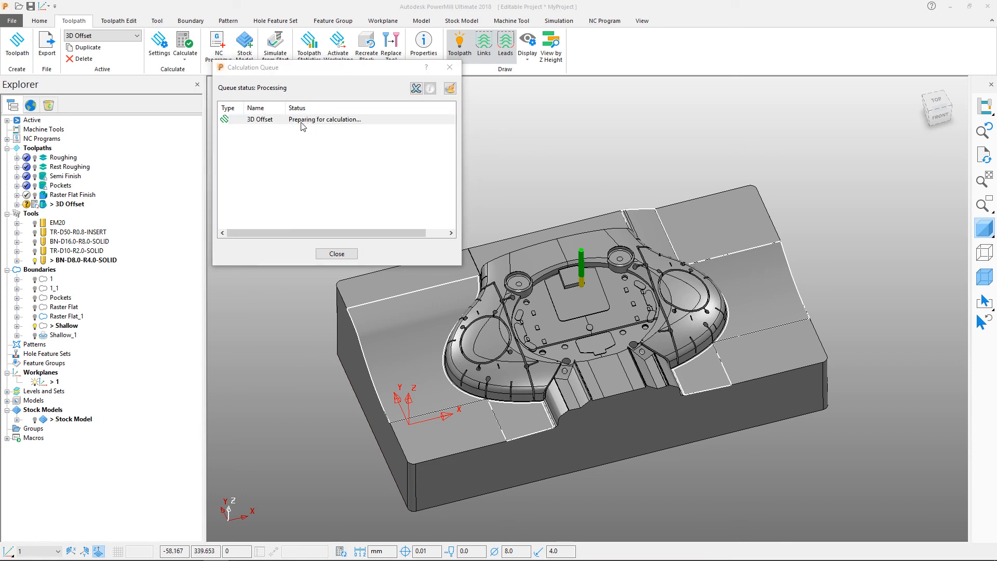
pyautogui.moveTo(342, 259)
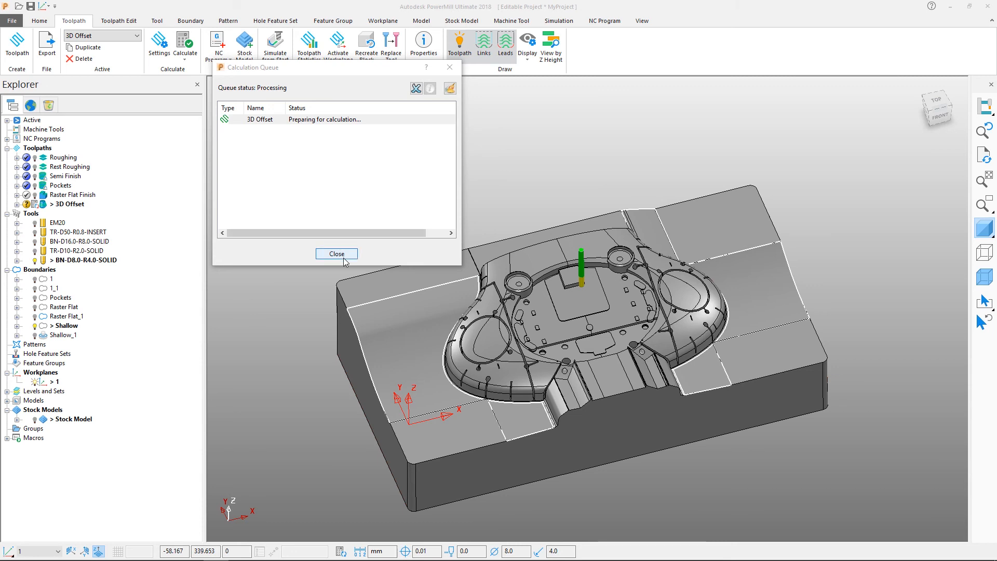
pyautogui.click(337, 253)
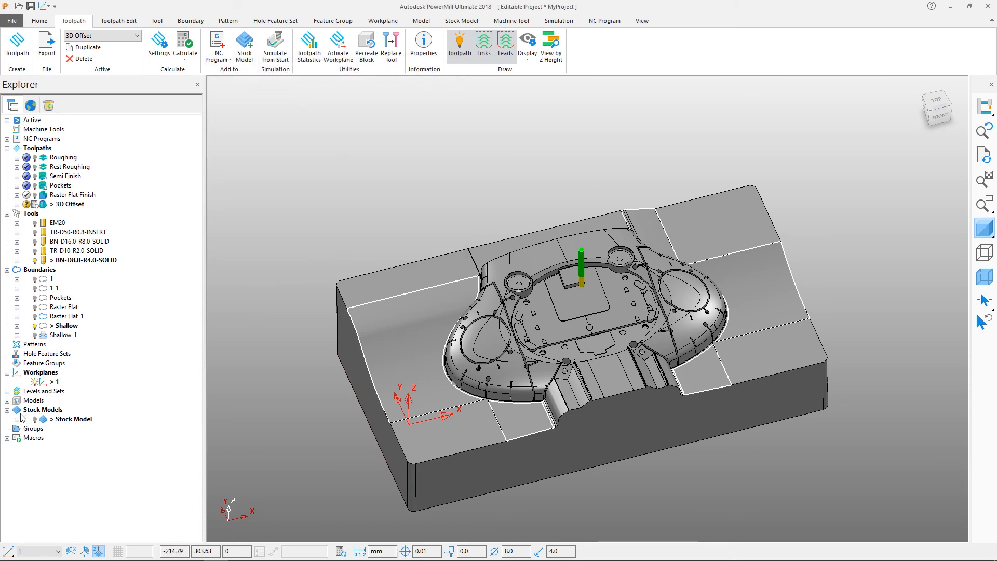
# Step: Add the 3D Offset toolpath to the stock model
pyautogui.click(73, 196)
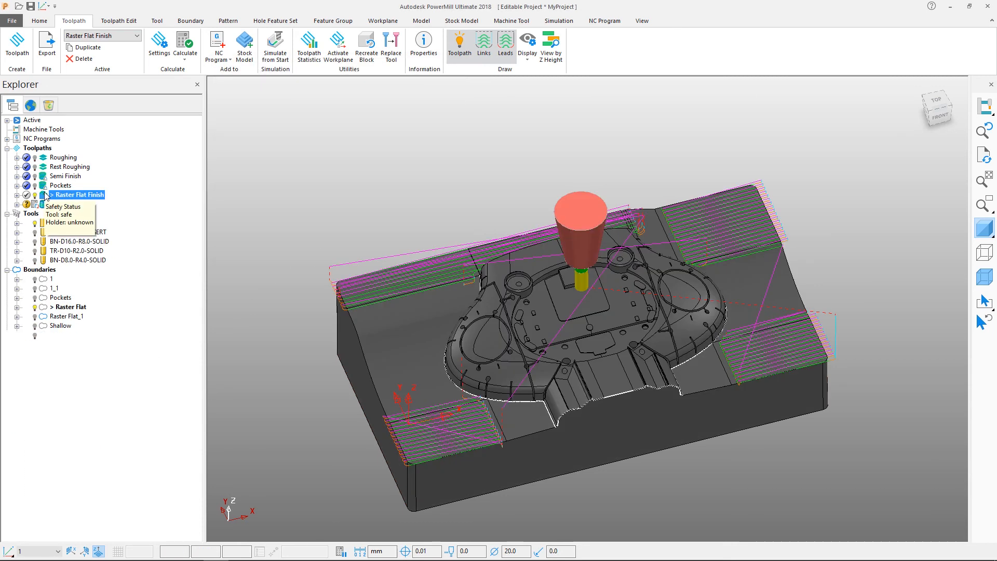
pyautogui.rightClick(57, 185)
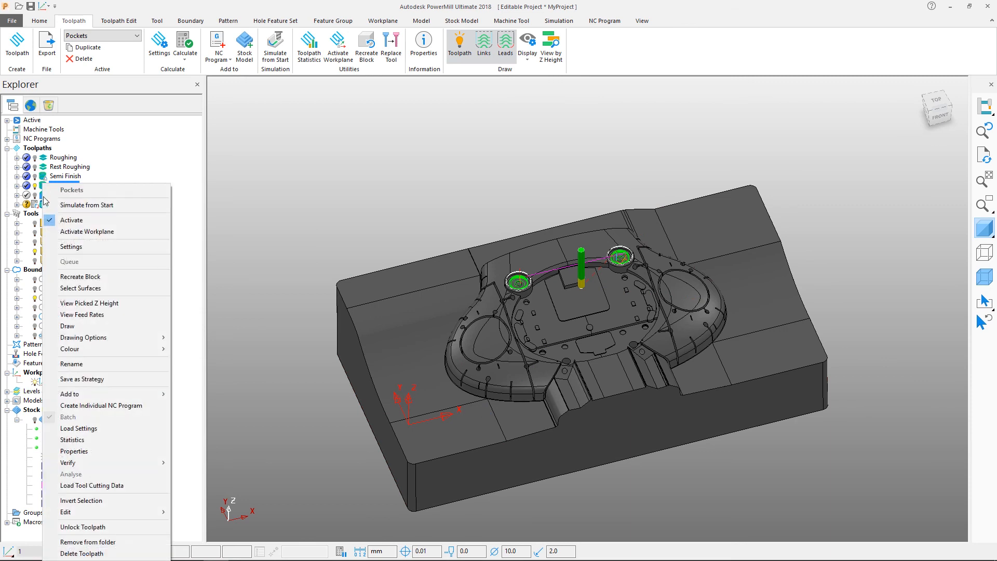
pyautogui.click(66, 185)
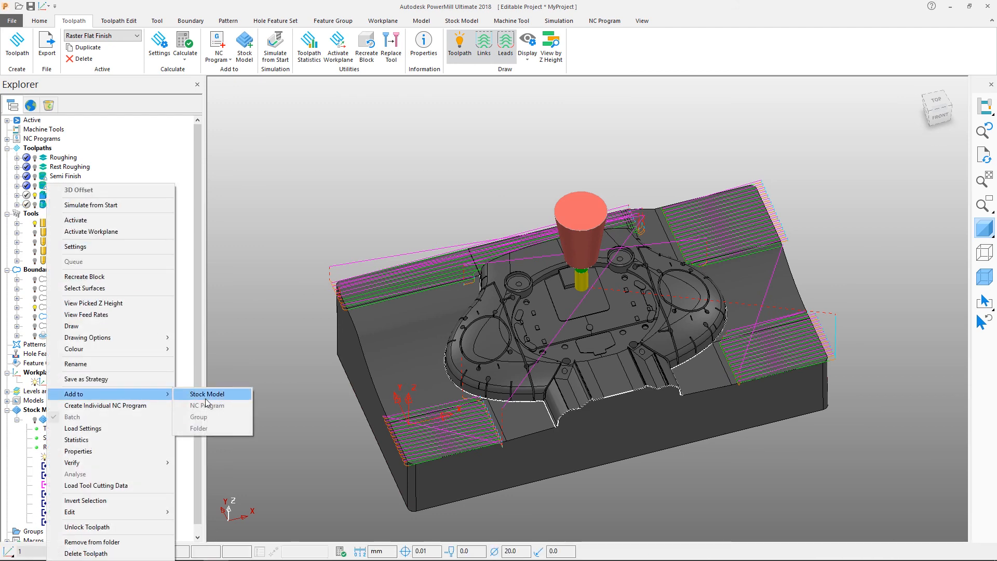
pyautogui.click(207, 393)
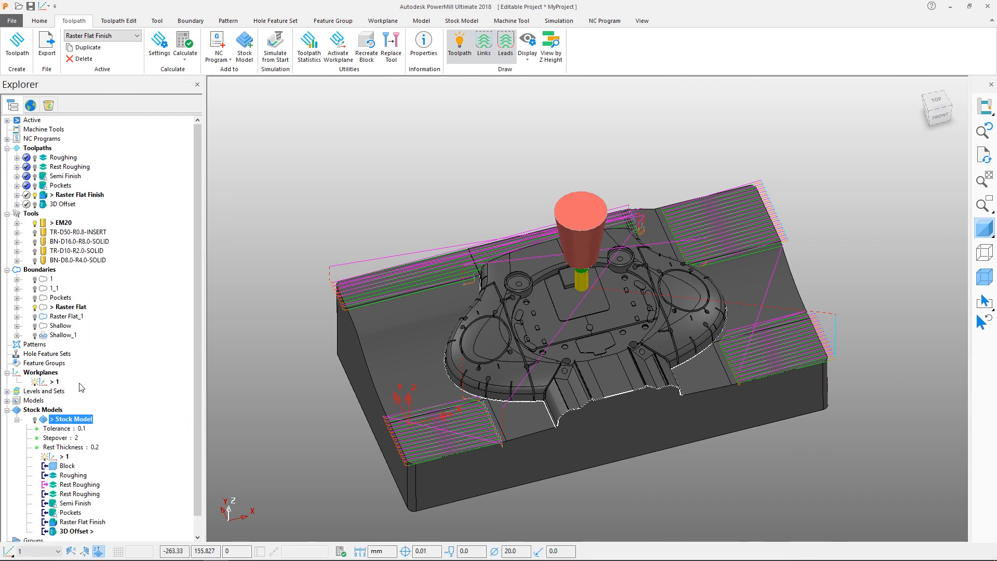
# Step: Display the stock model over the part and start recalculating it with all toolpaths
pyautogui.click(39, 419)
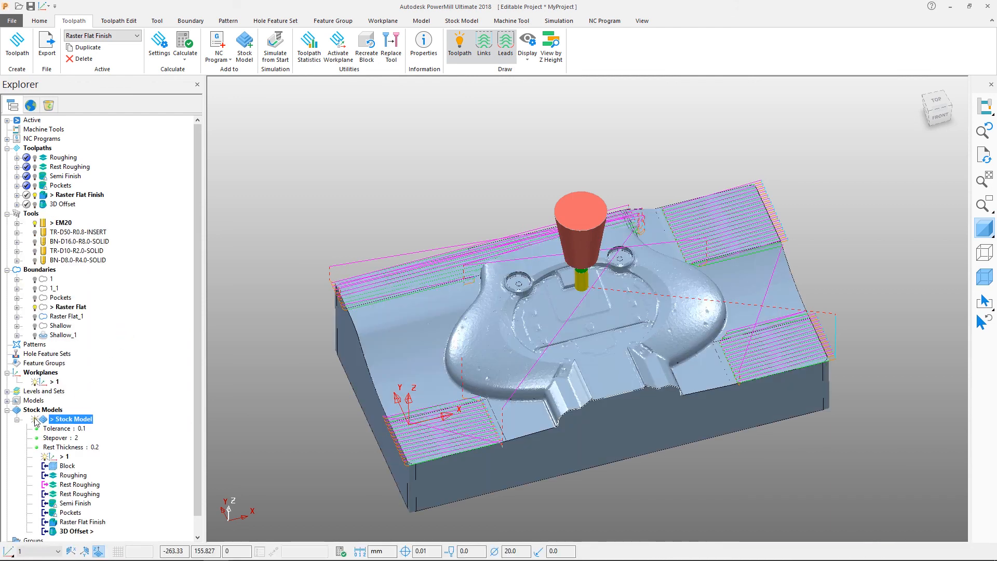
pyautogui.rightClick(70, 419)
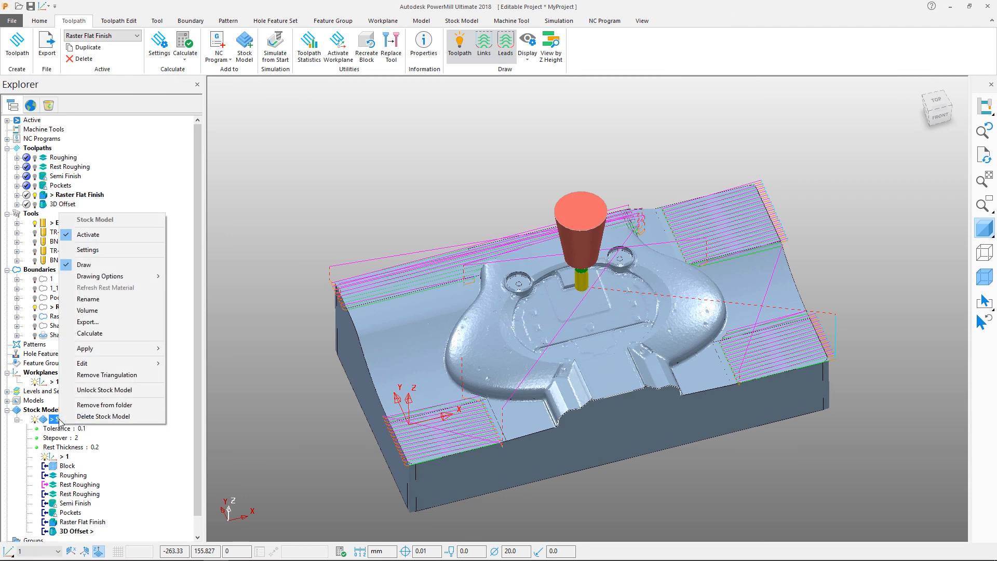
pyautogui.click(89, 333)
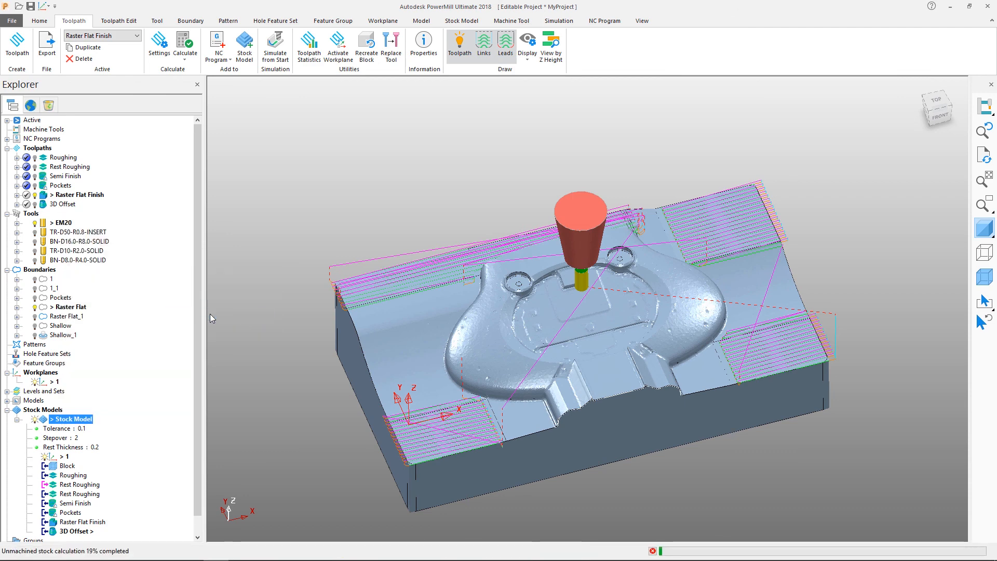